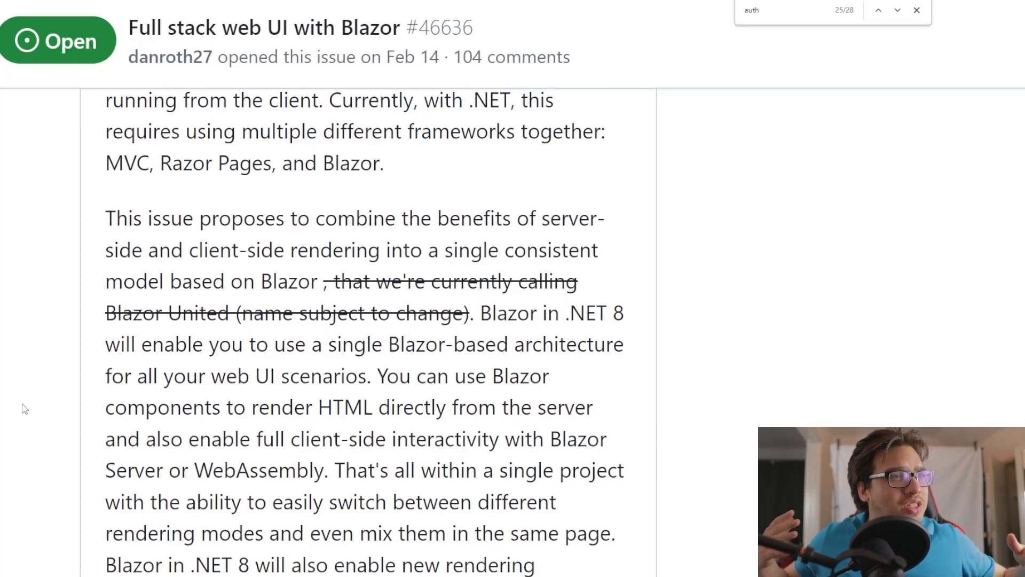
mouse_move(634, 314)
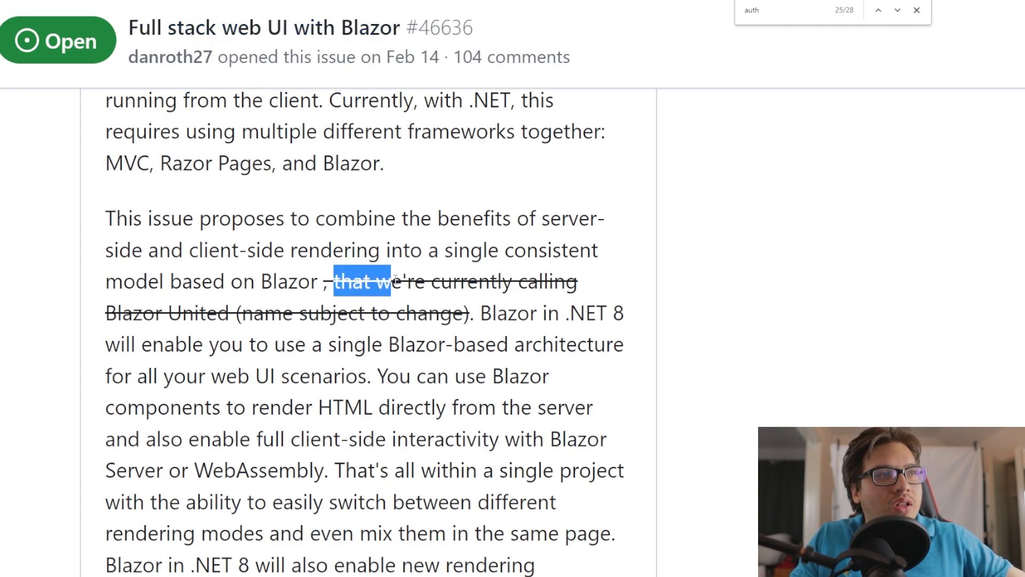
- Read the native AOT sections and compatibility table down to 'Server-side rendering with Blazor components'
left_click(436, 326)
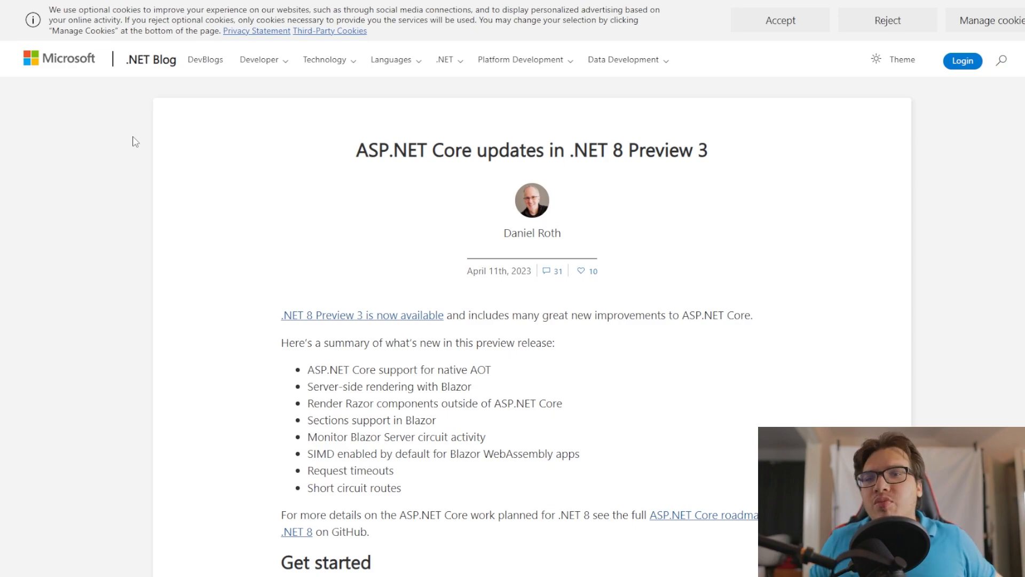
mouse_move(397, 426)
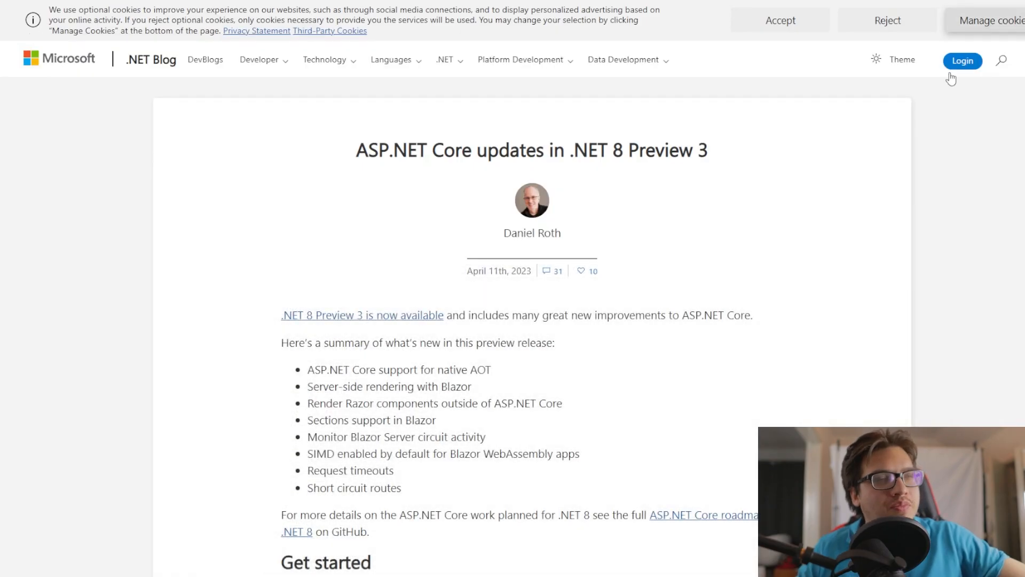
scroll("down", 3)
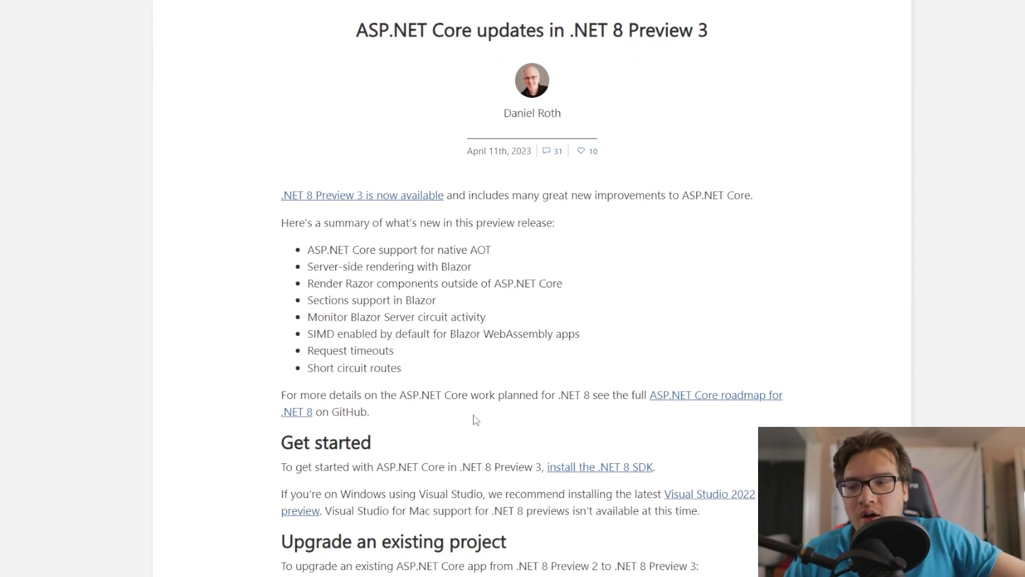
mouse_move(460, 411)
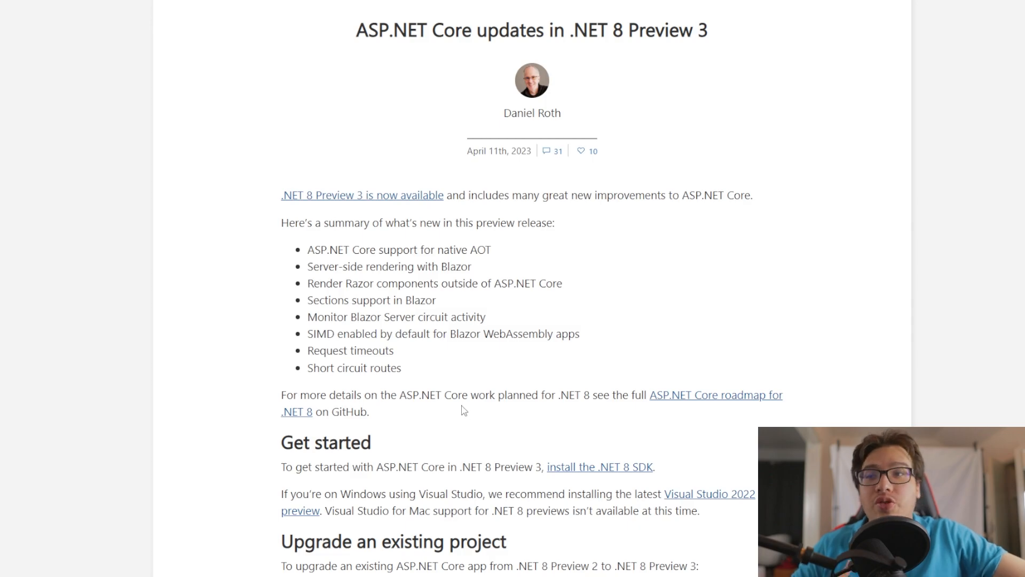
scroll("down", 3)
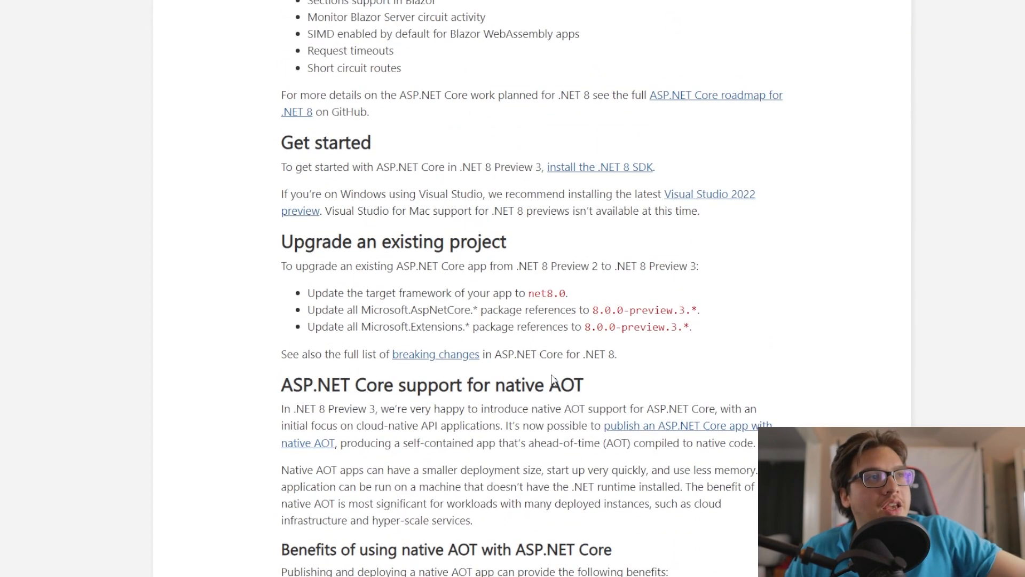
scroll("down", 3)
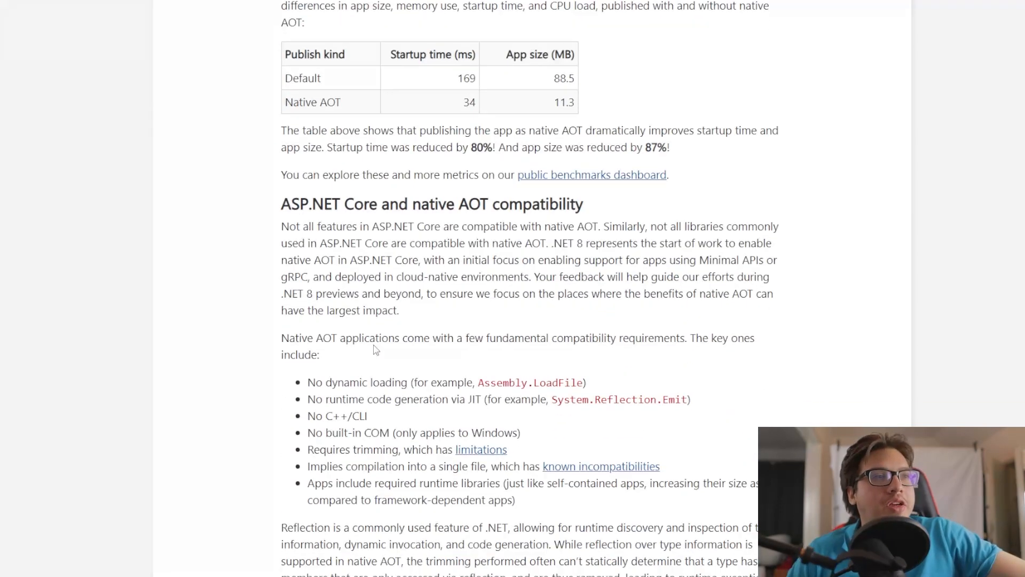
scroll("down", 3)
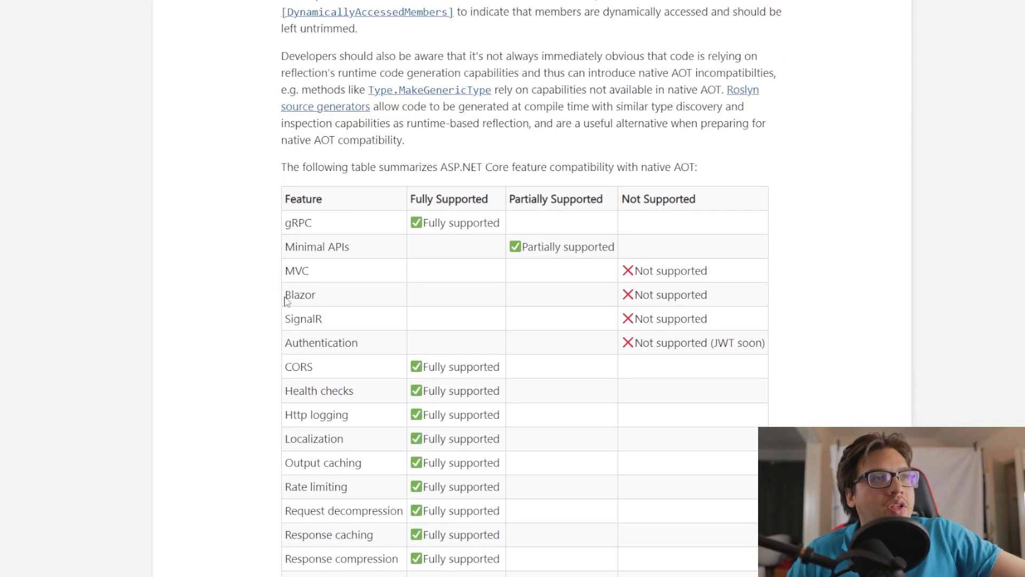
left_click_drag(284, 294, 707, 294)
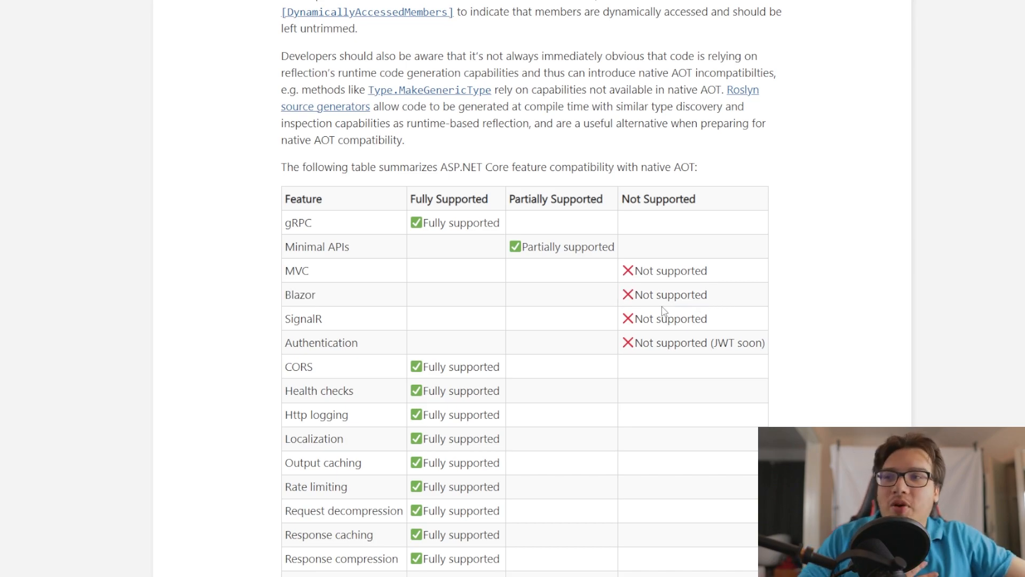
scroll("down", 3)
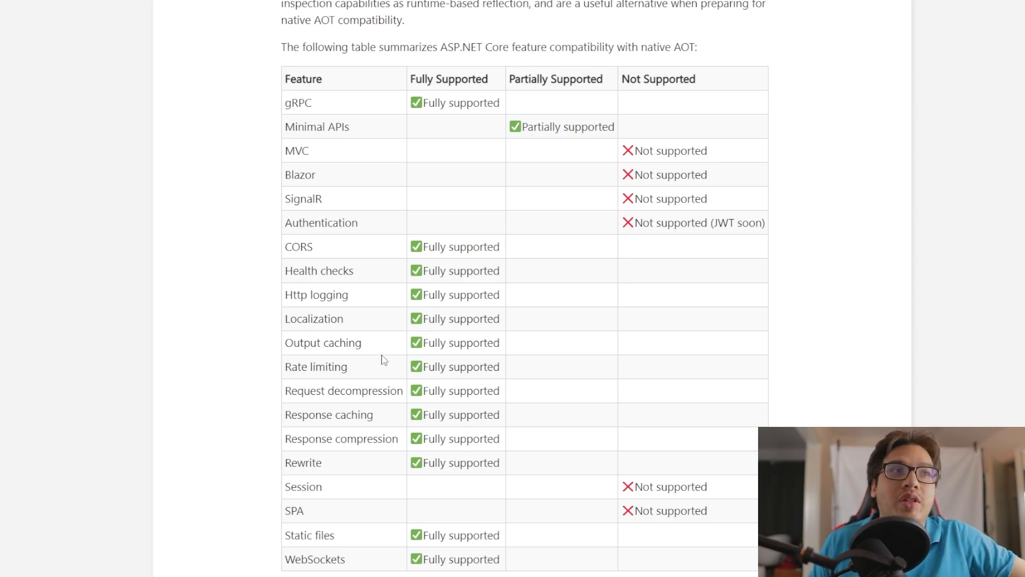
scroll("down", 3)
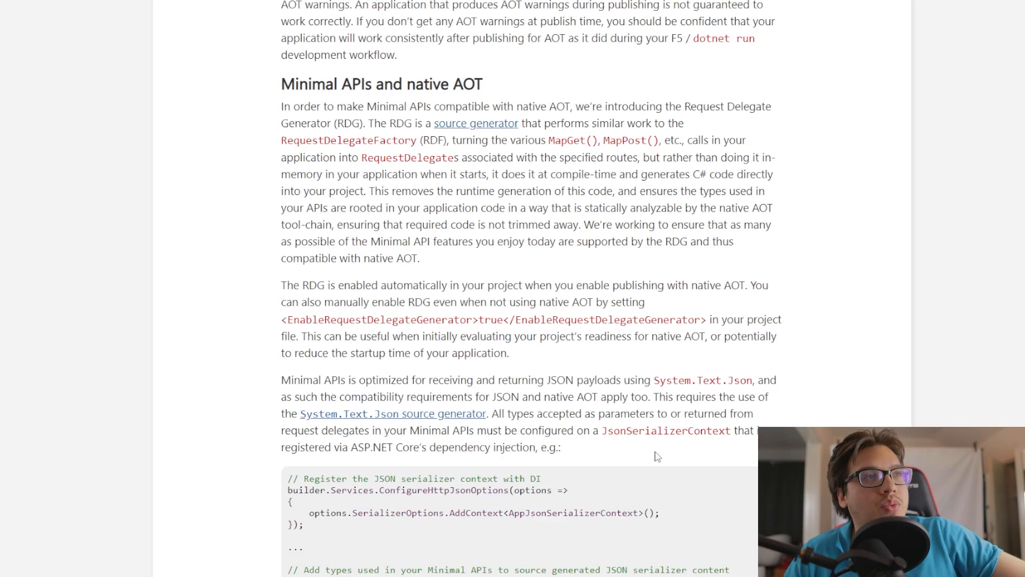
scroll("down", 3)
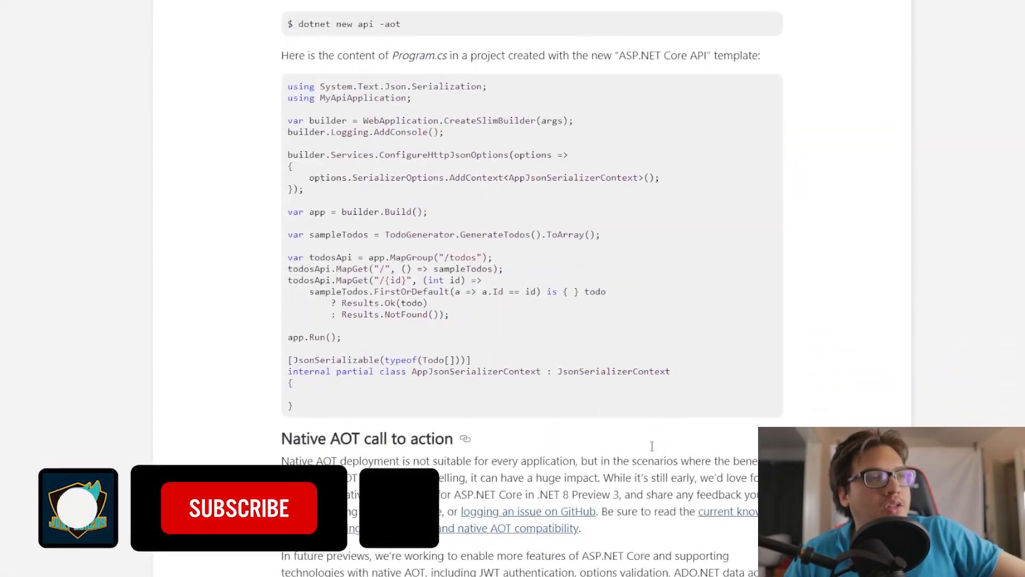
scroll("down", 3)
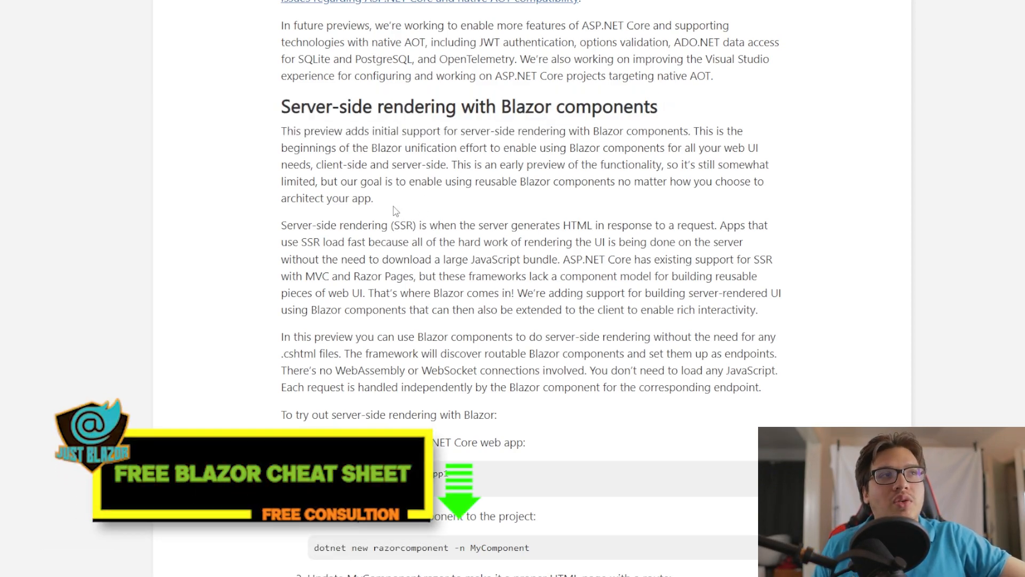
scroll("down", 3)
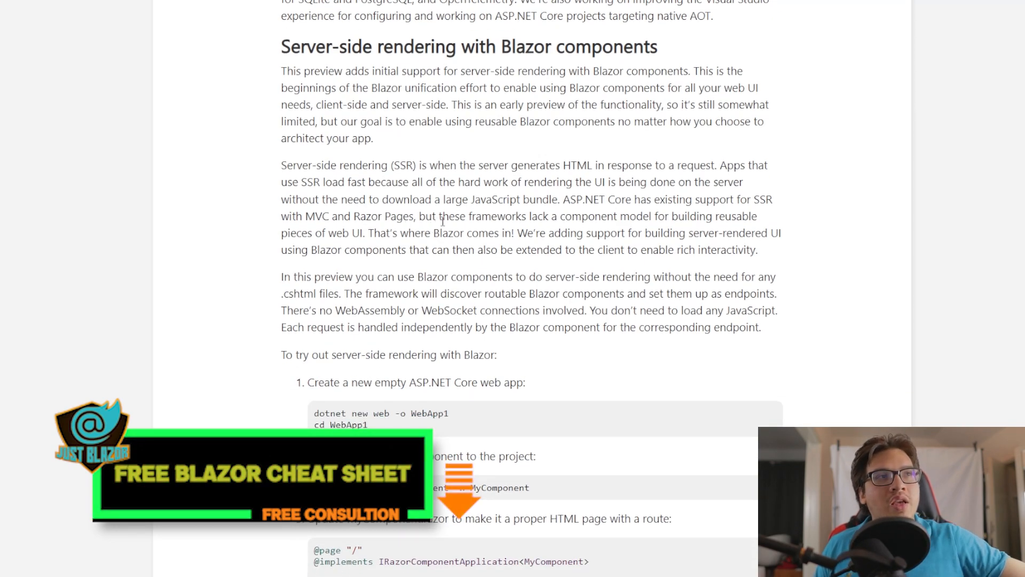
mouse_move(64, 359)
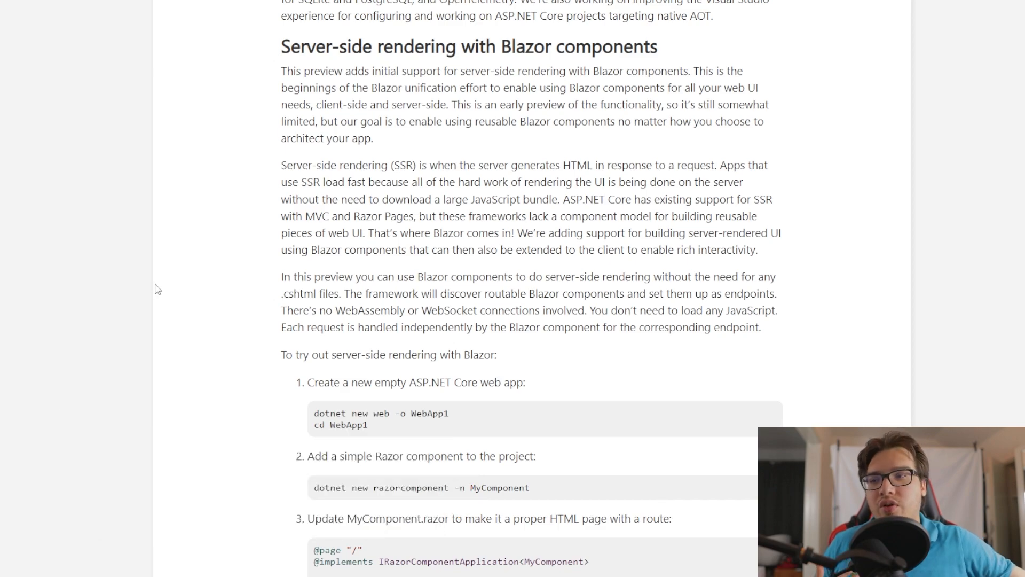
mouse_move(183, 285)
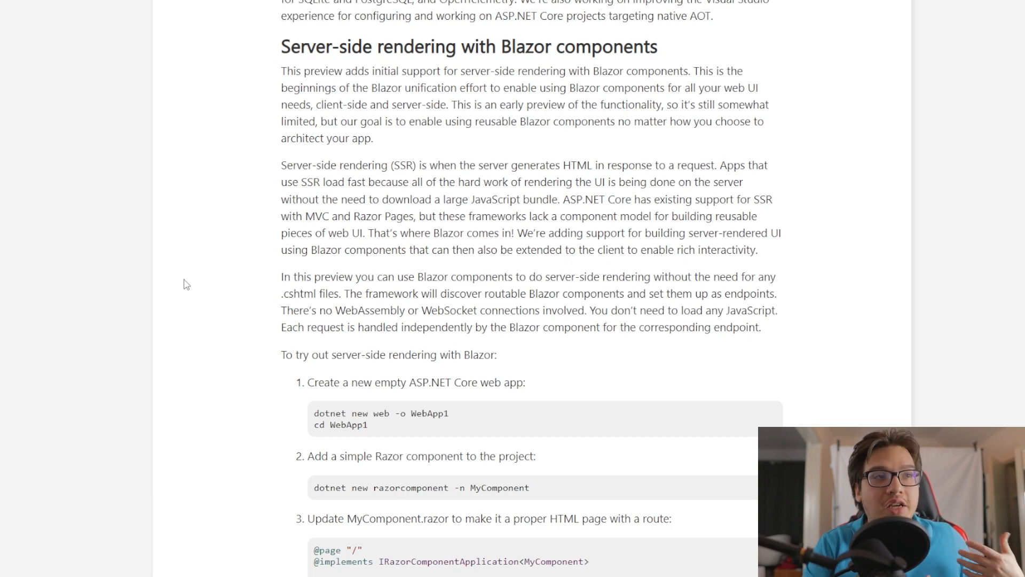
scroll("down", 3)
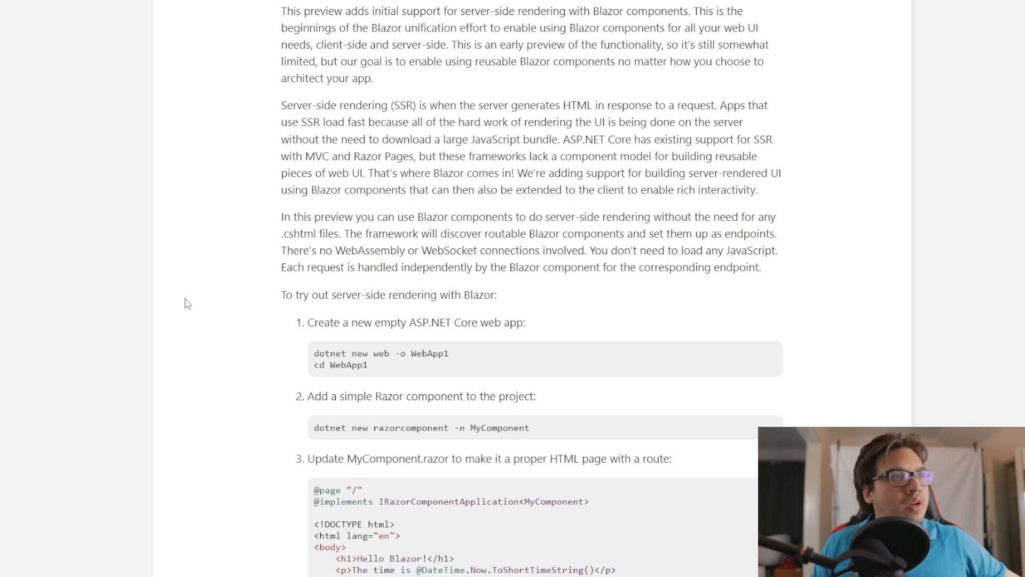
left_click_drag(280, 250, 405, 250)
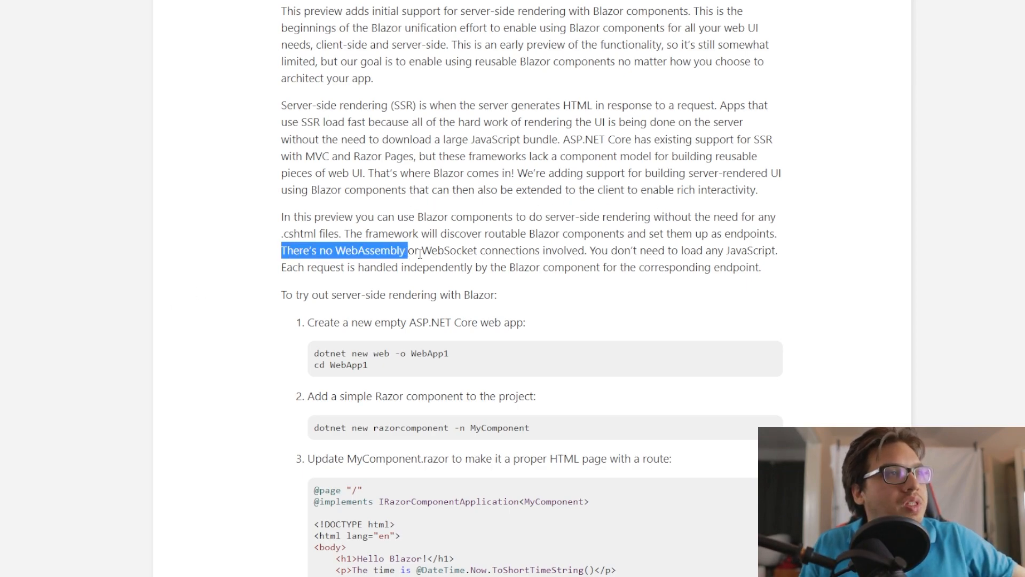
left_click_drag(407, 250, 777, 250)
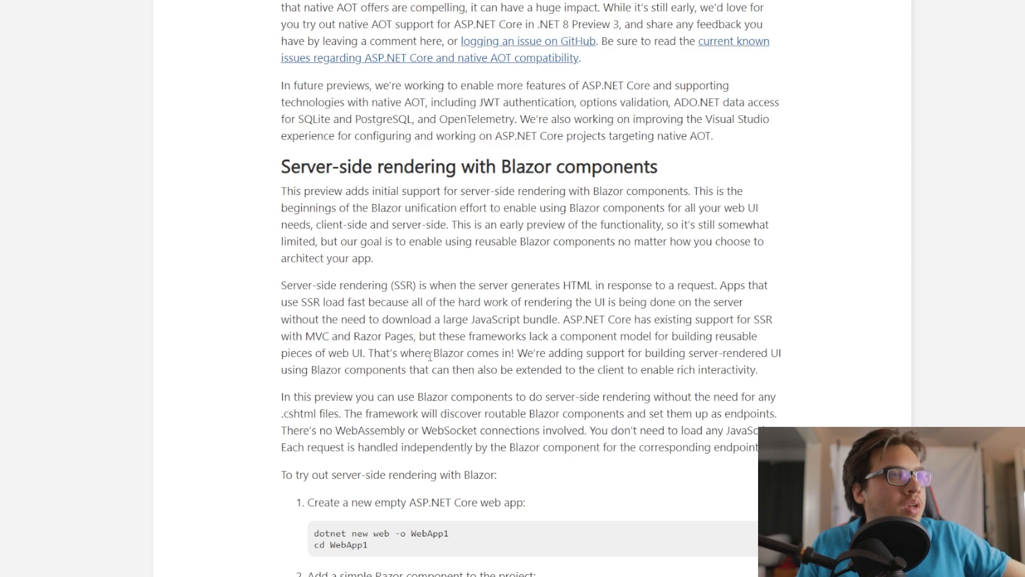
mouse_move(514, 386)
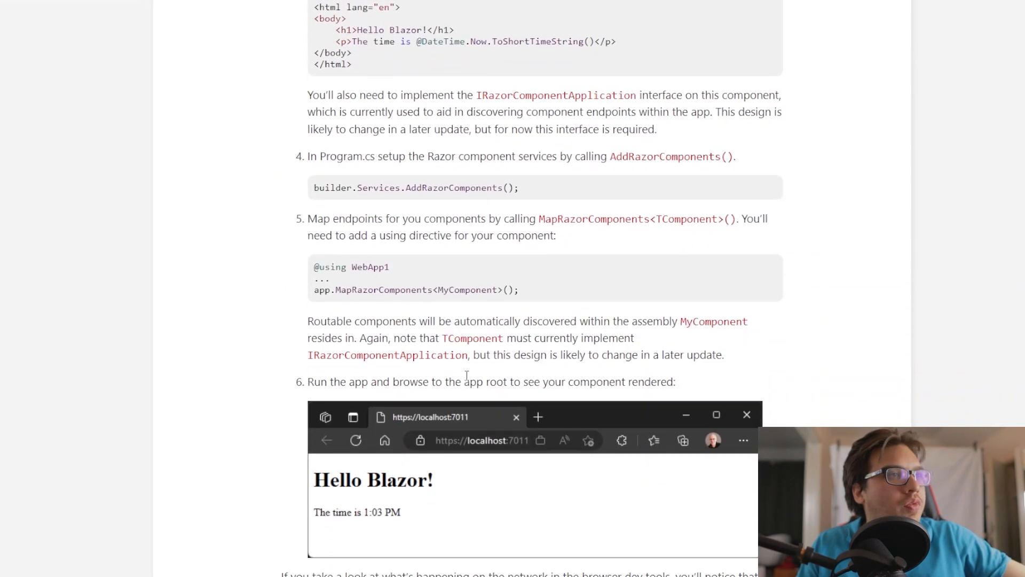
scroll("down", 3)
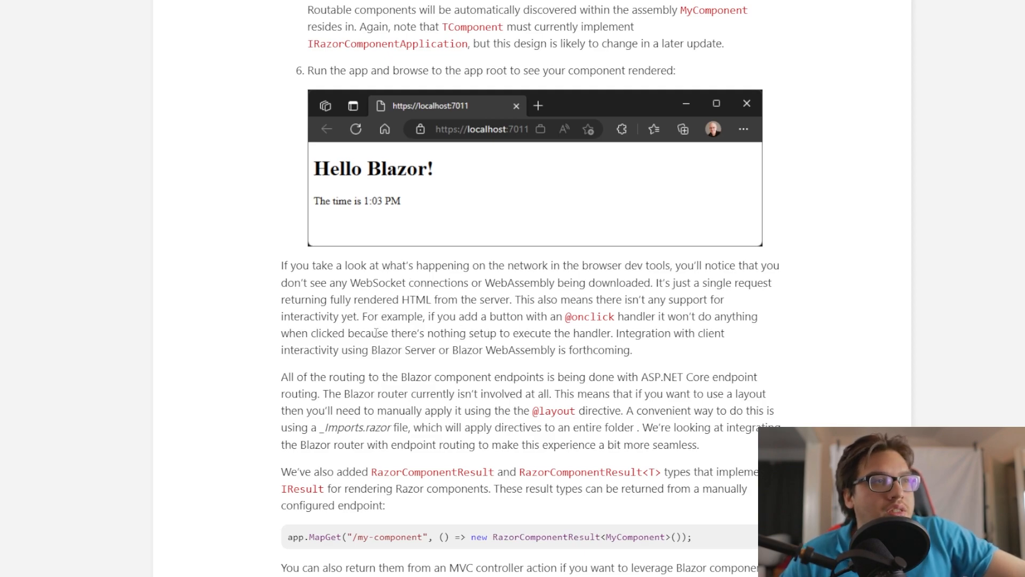
scroll("down", 3)
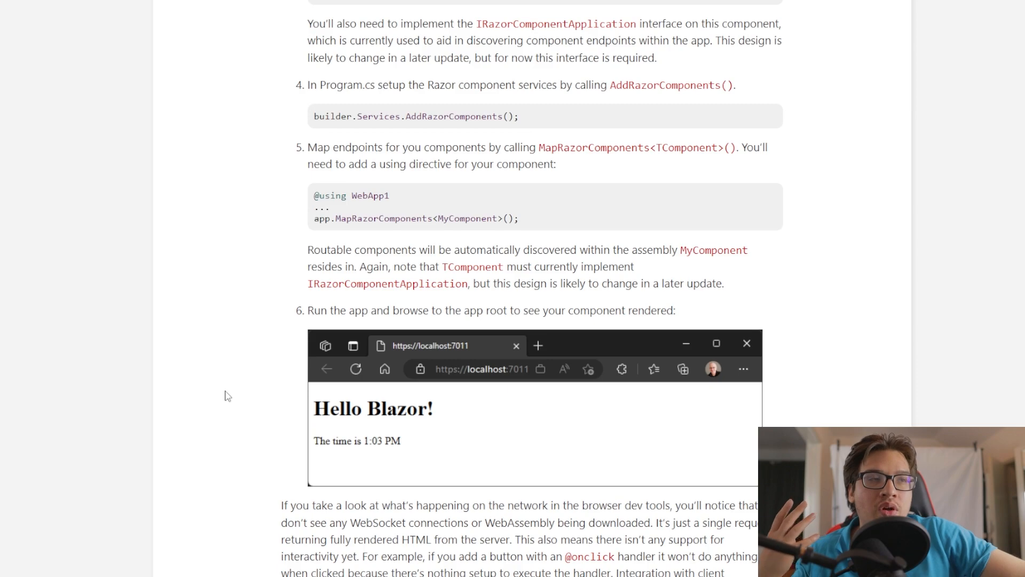
scroll("down", 3)
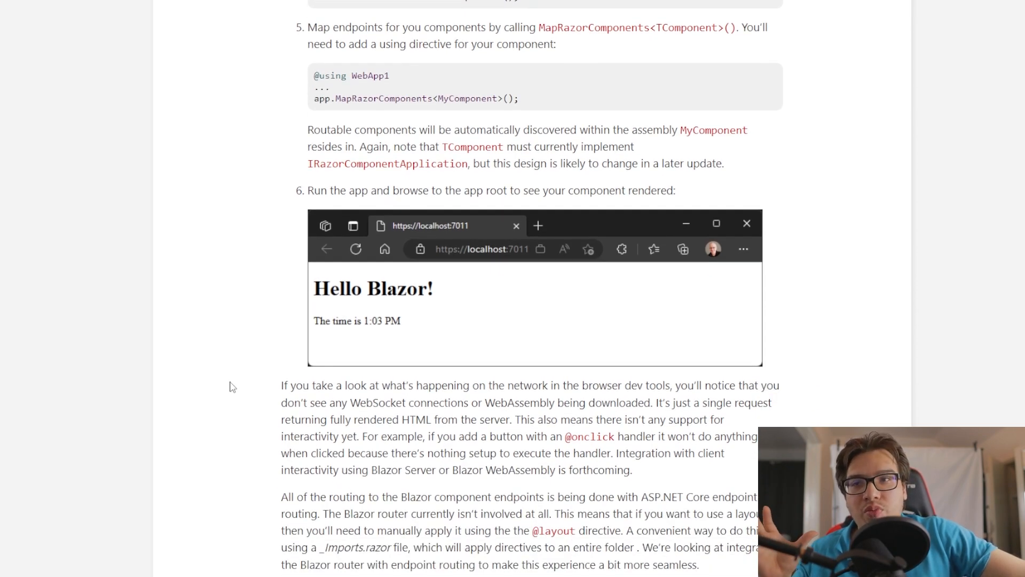
scroll("down", 3)
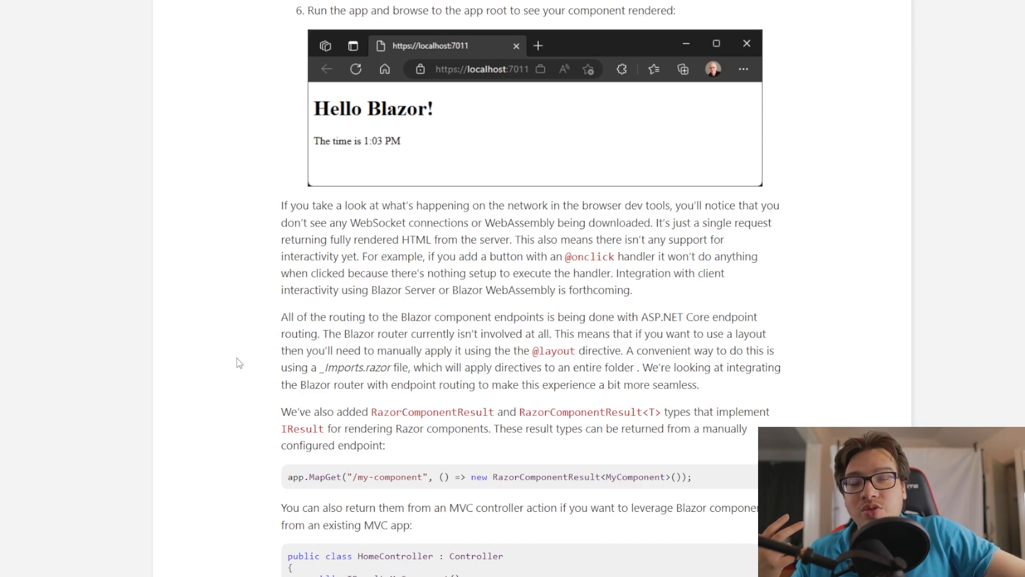
scroll("down", 3)
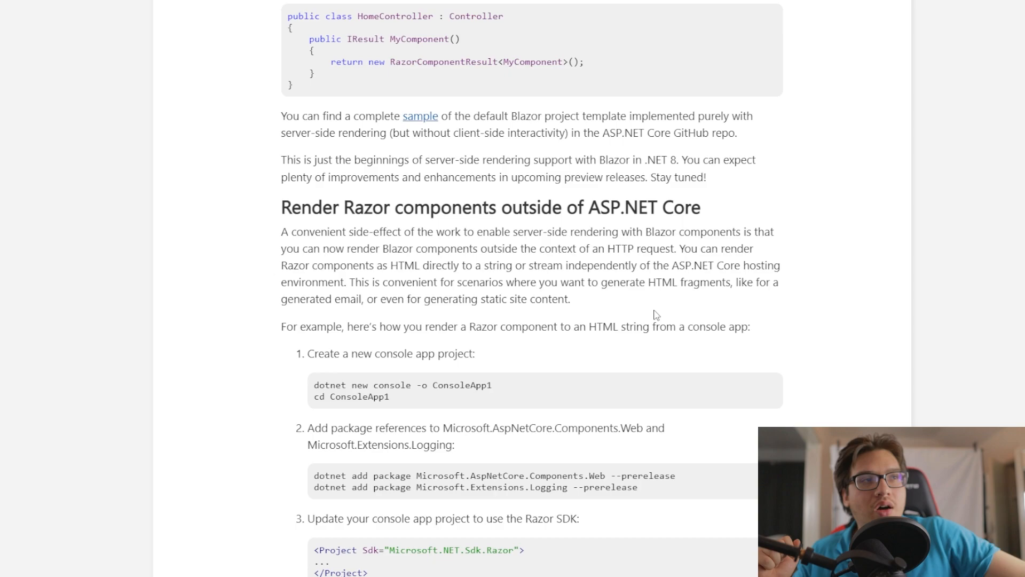
mouse_move(615, 396)
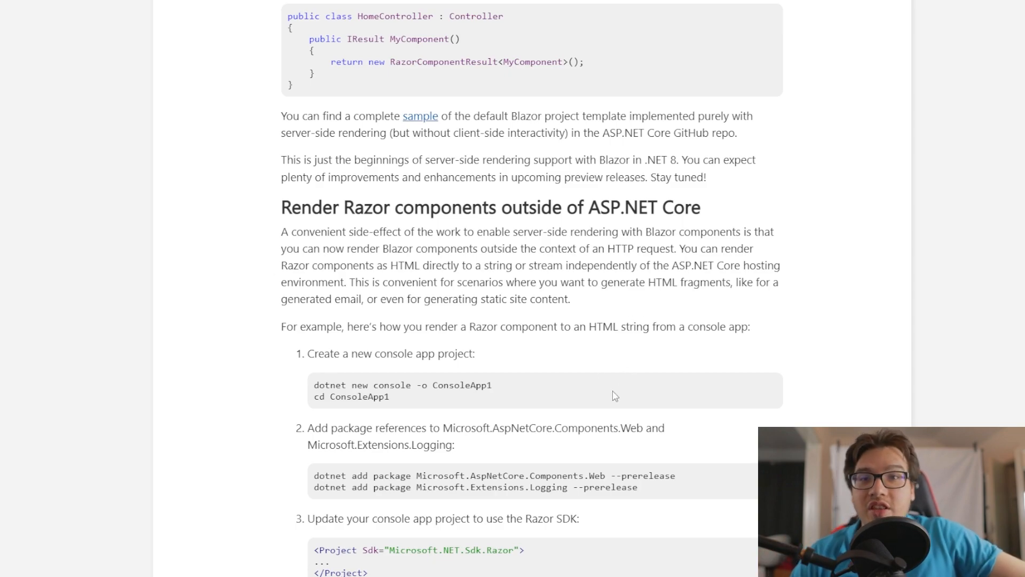
mouse_move(585, 394)
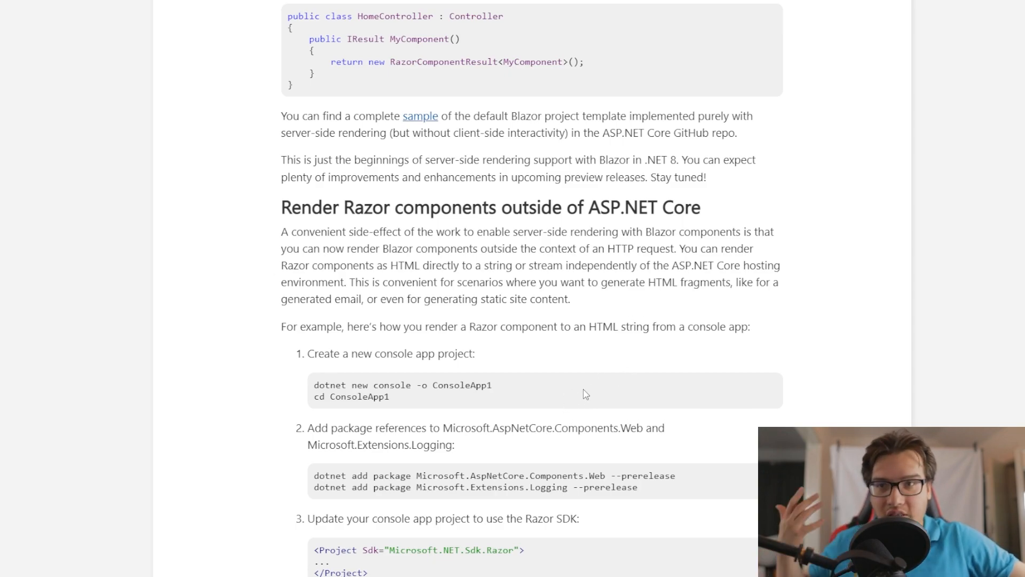
scroll("down", 3)
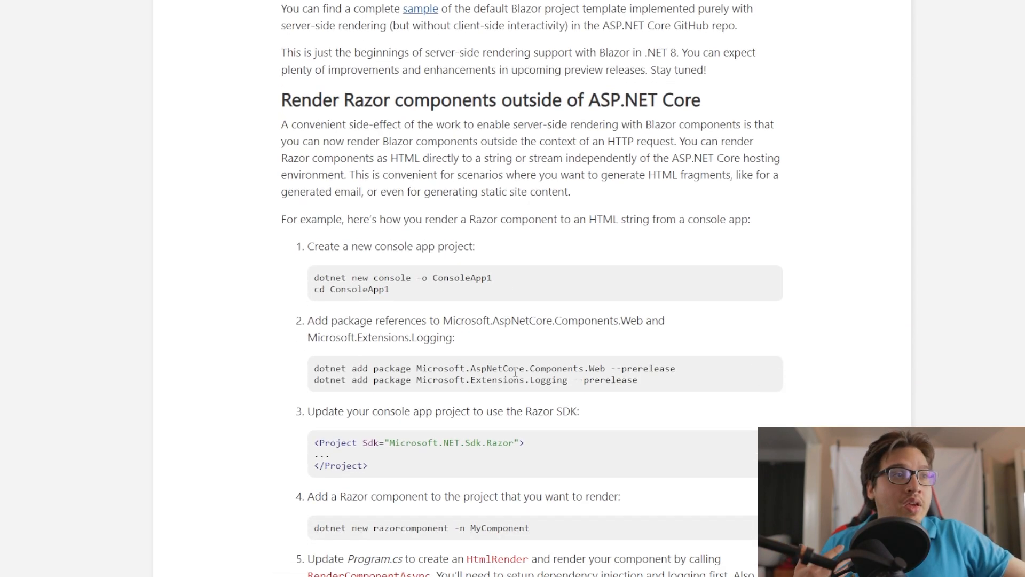
scroll("down", 3)
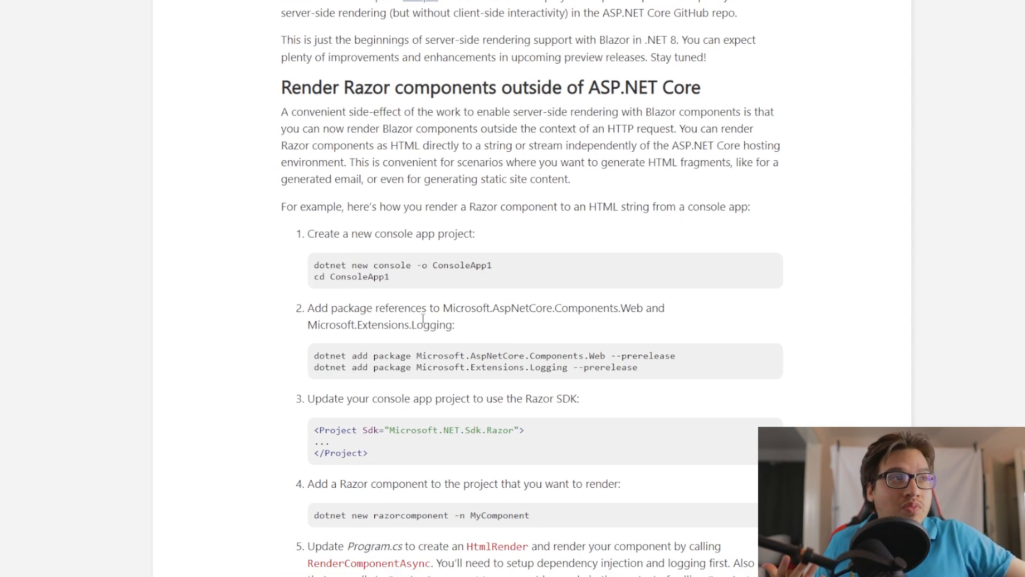
scroll("up", 3)
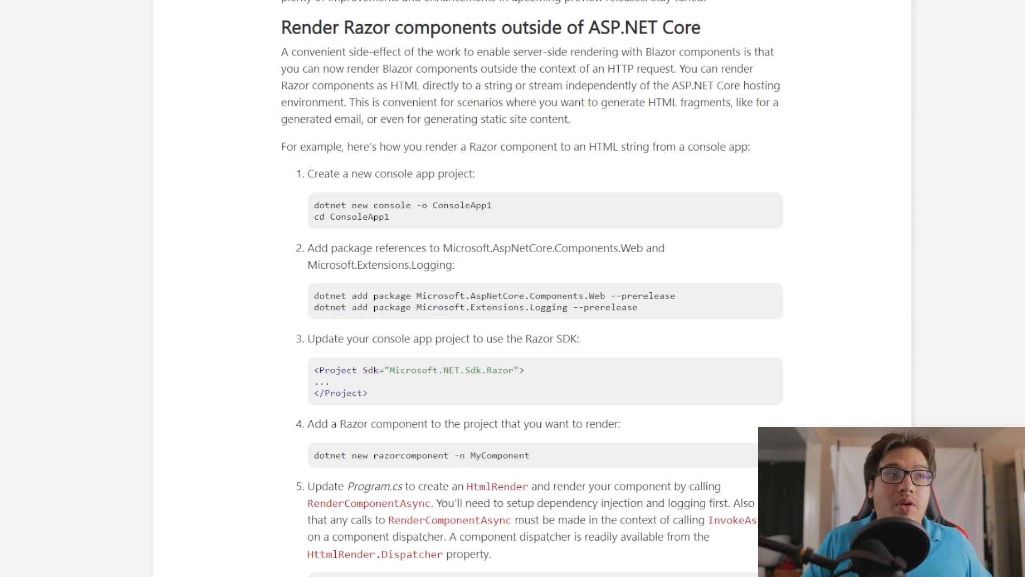
scroll("down", 3)
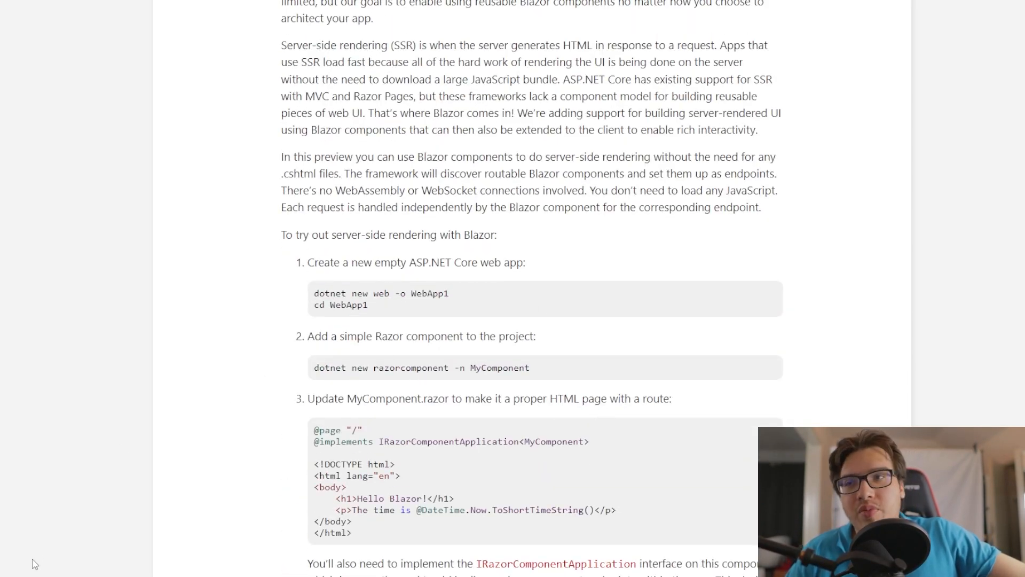
scroll("down", 3)
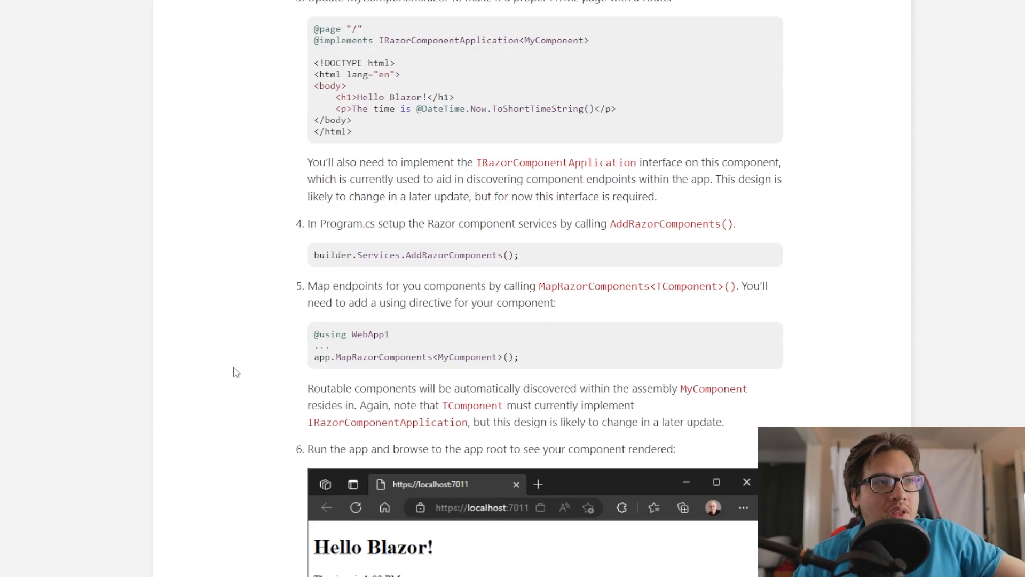
scroll("down", 3)
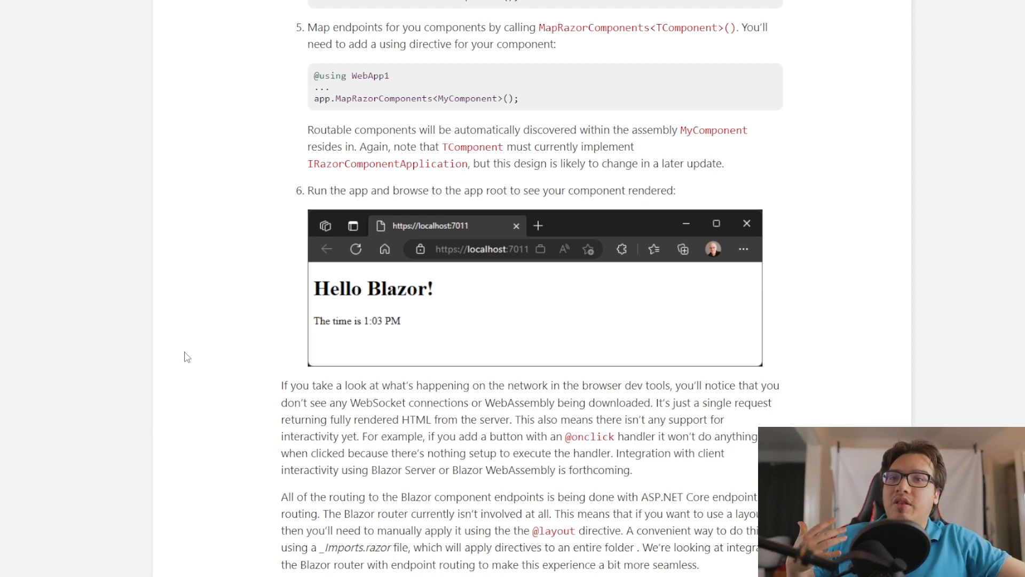
mouse_move(162, 347)
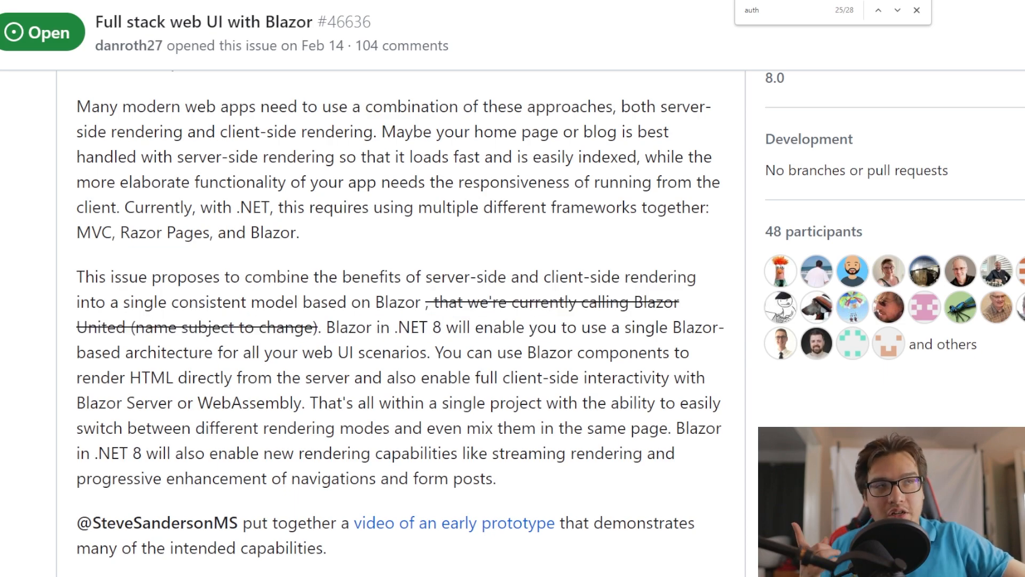
scroll("down", 3)
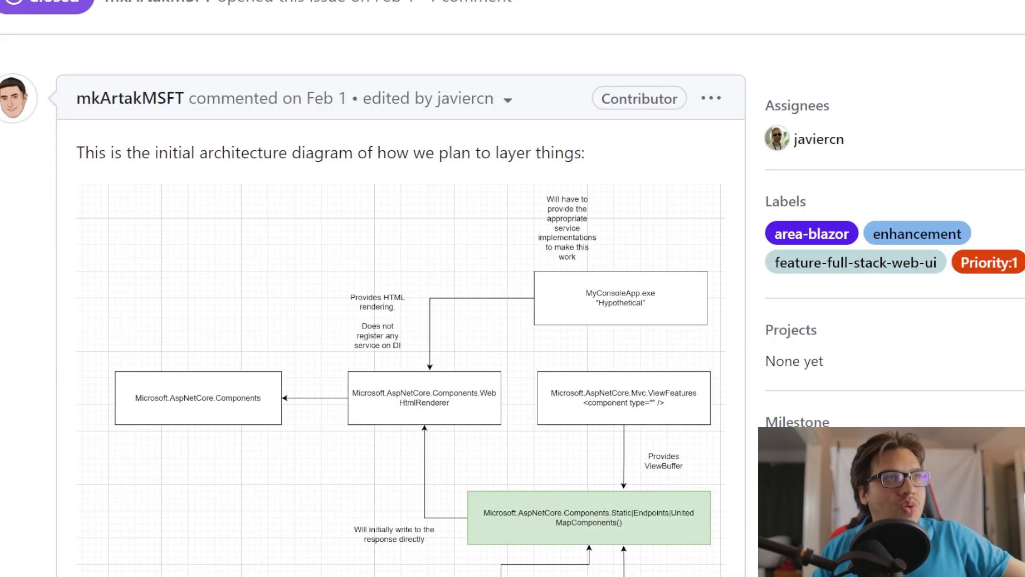
scroll("down", 3)
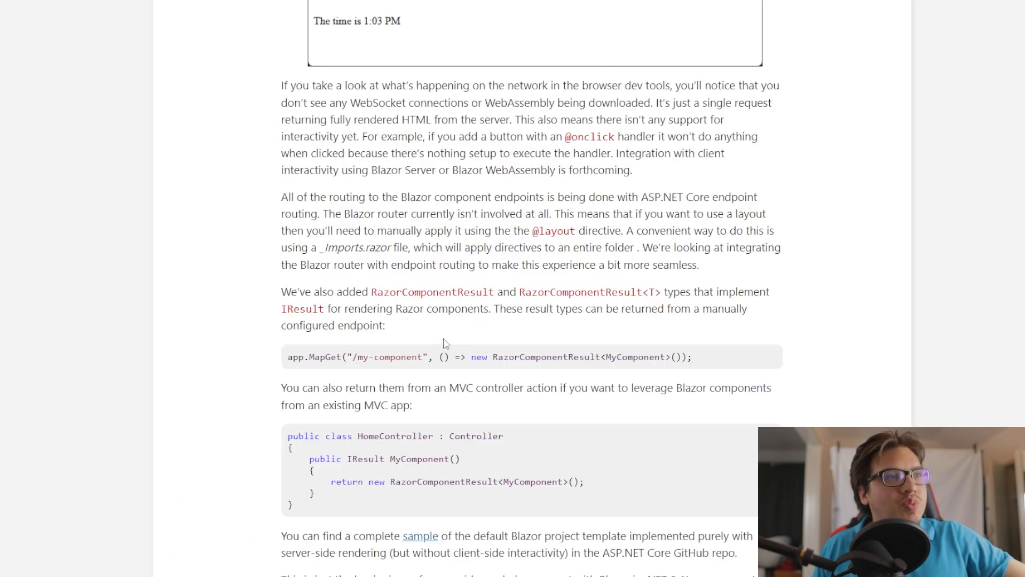
scroll("down", 3)
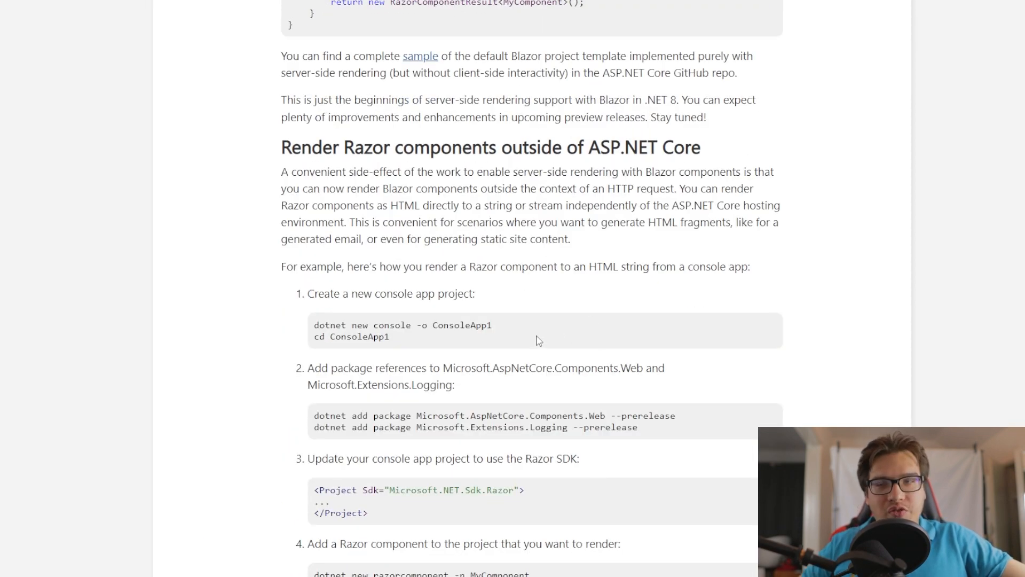
scroll("down", 3)
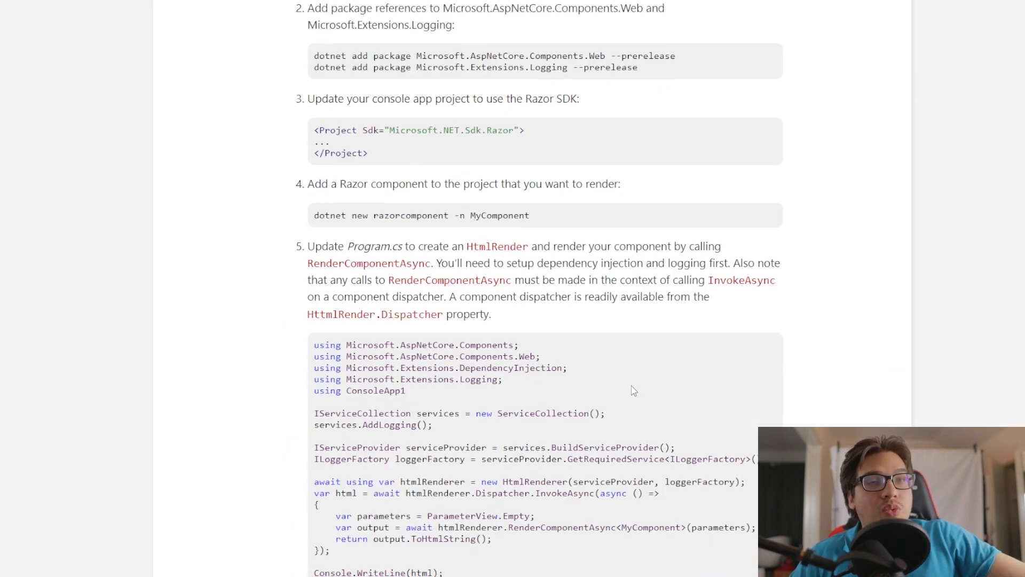
scroll("down", 3)
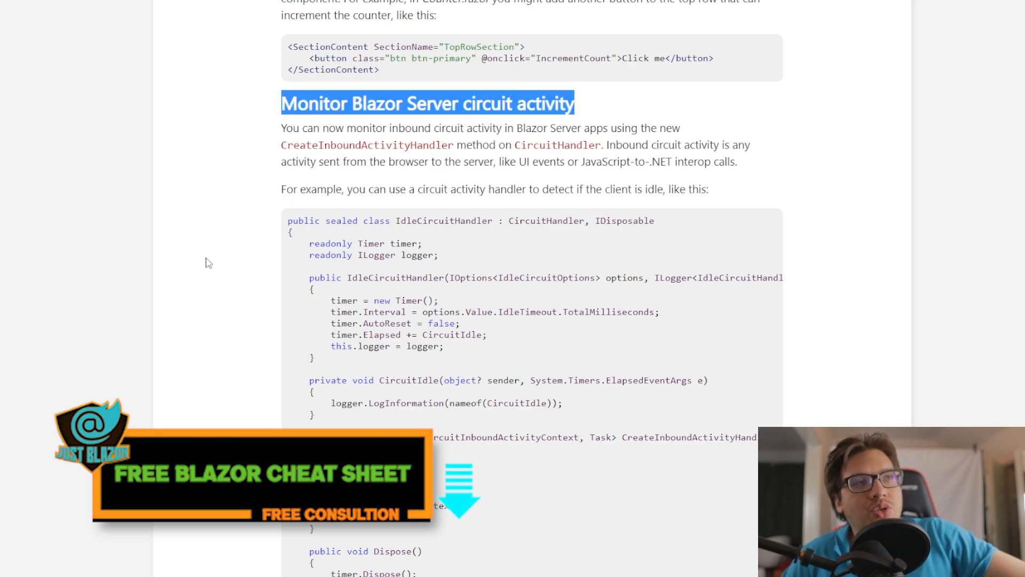
scroll("down", 3)
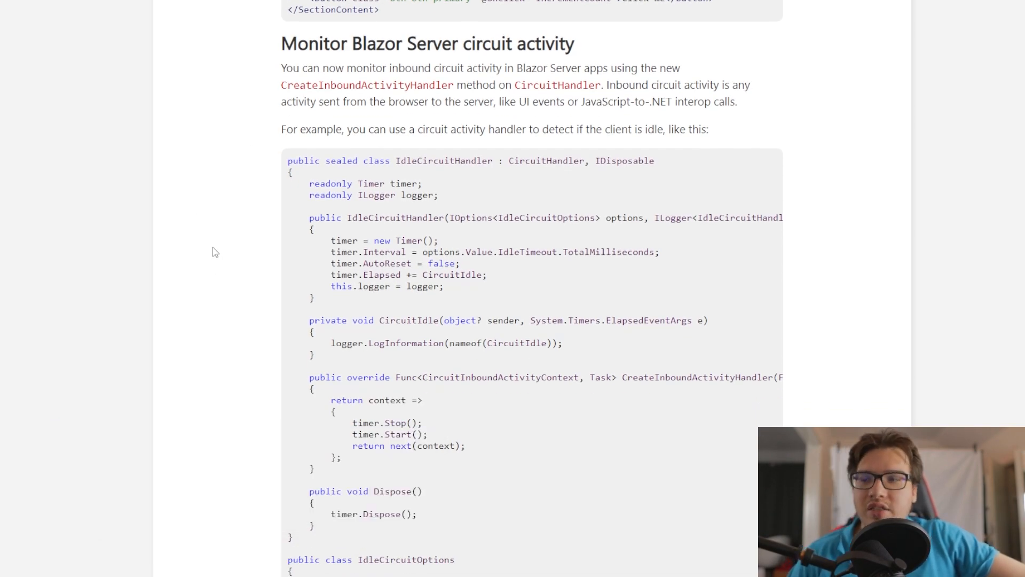
mouse_move(179, 290)
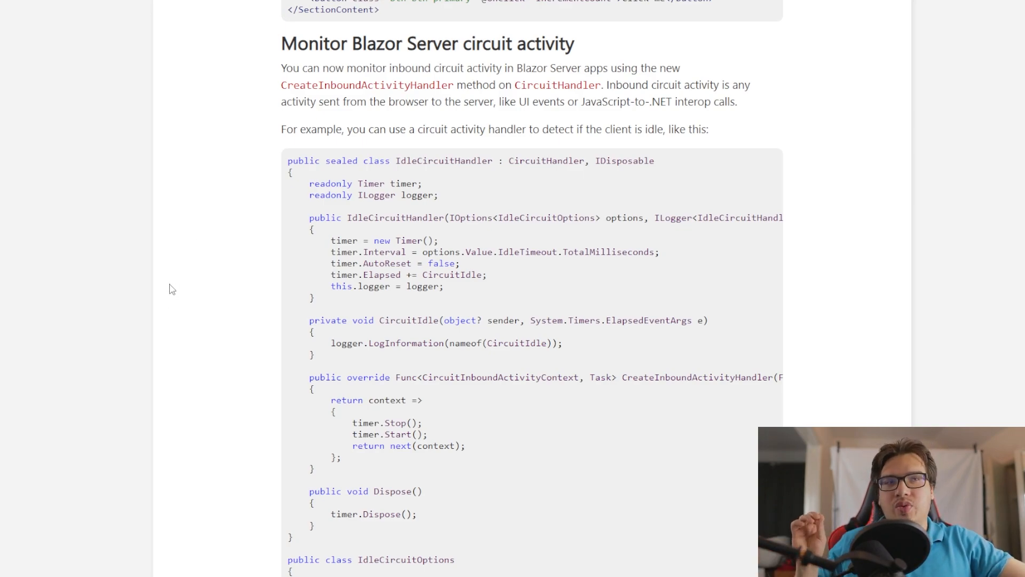
scroll("down", 3)
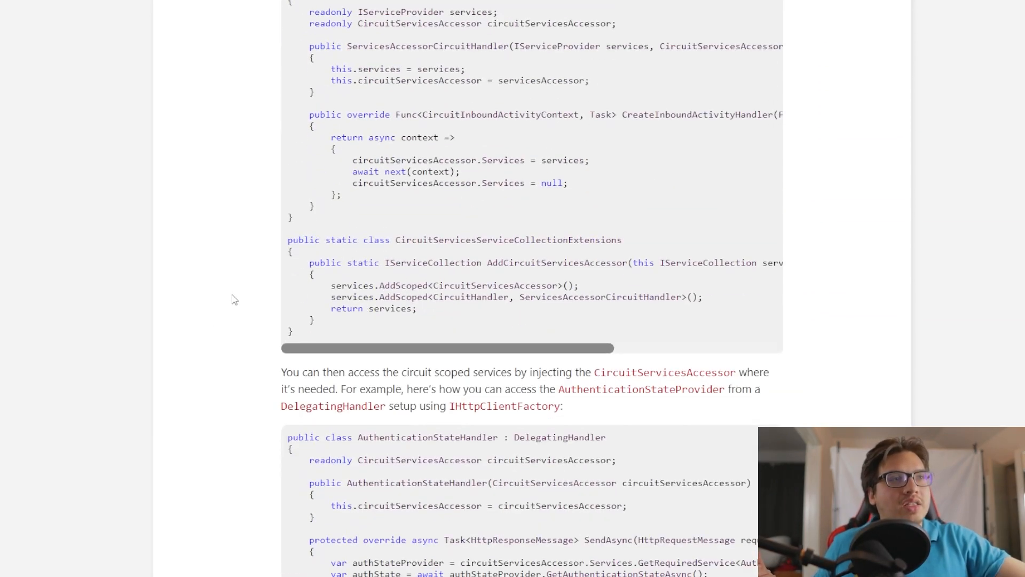
scroll("down", 3)
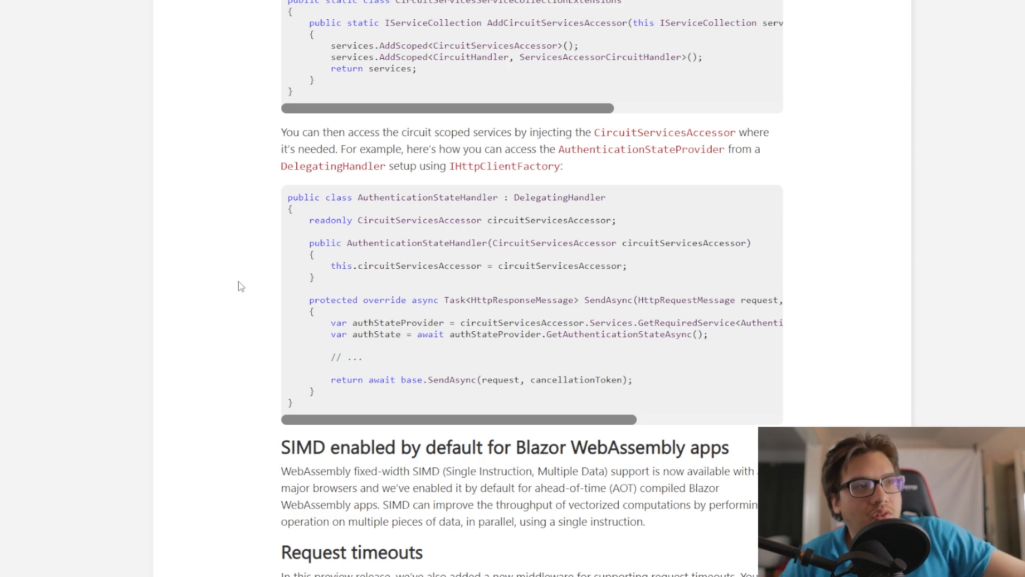
scroll("down", 3)
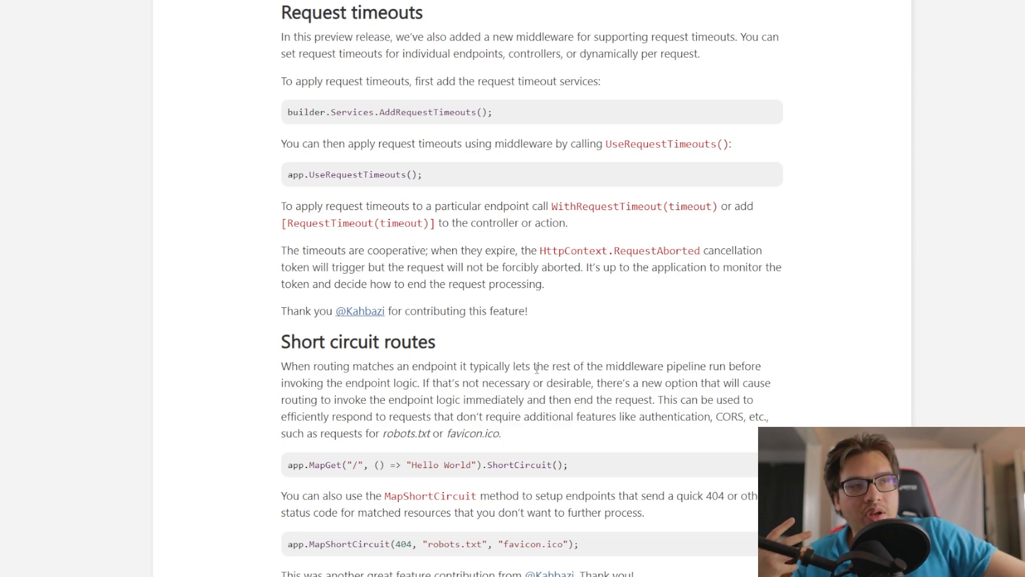
scroll("down", 3)
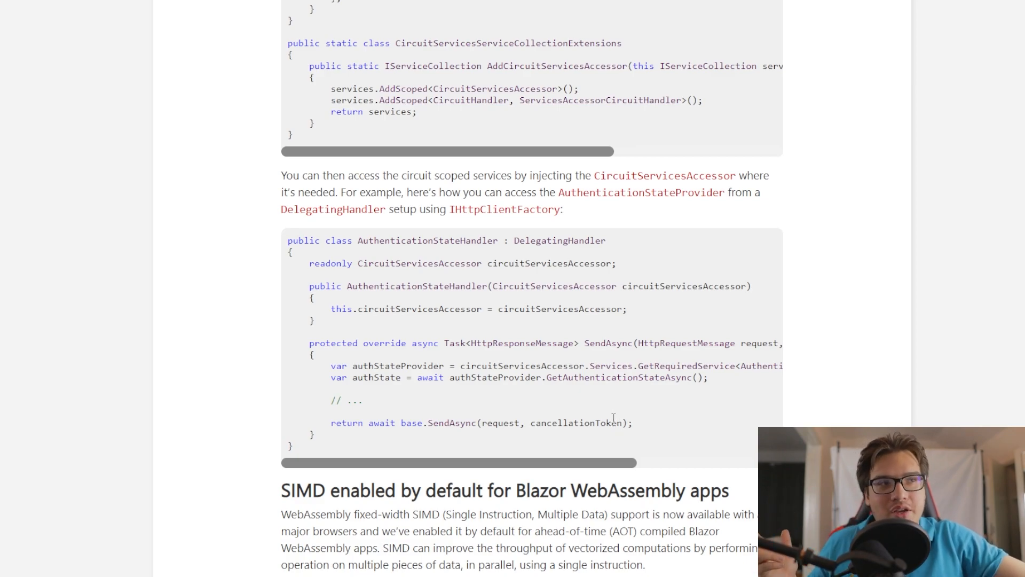
scroll("down", 3)
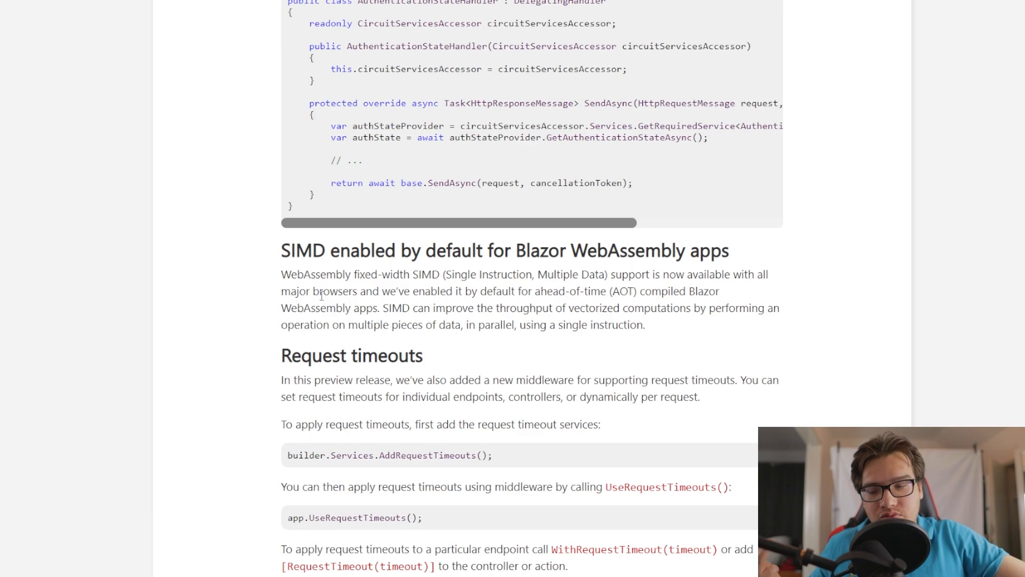
mouse_move(401, 393)
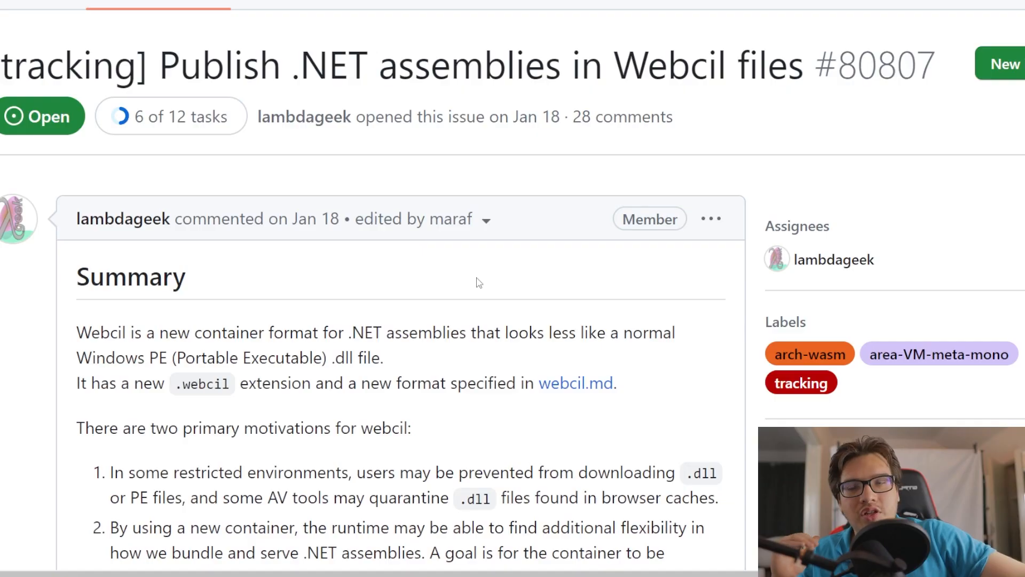
mouse_move(458, 228)
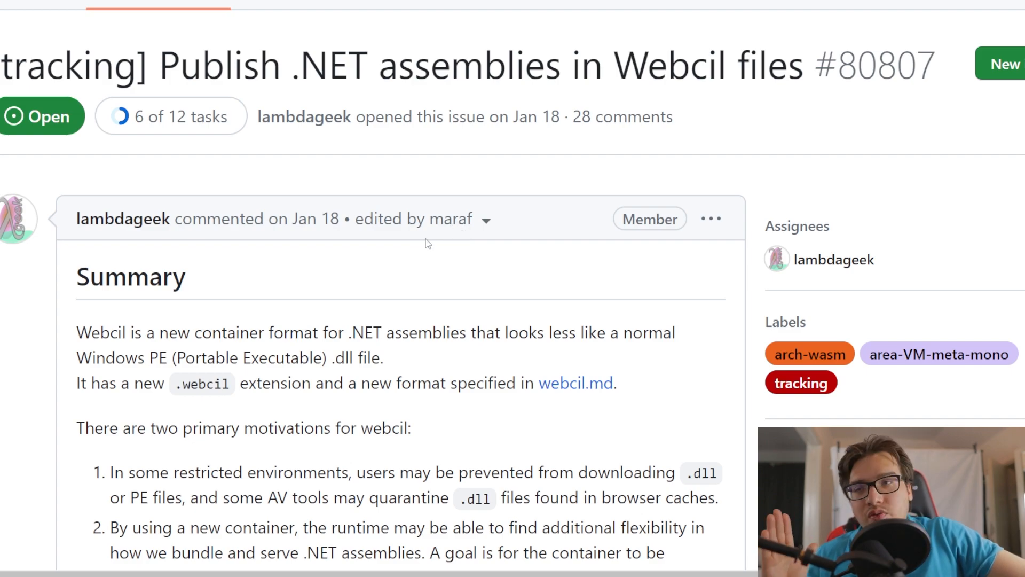
- Read the Webcil issue #80807 summary, highlighting the .dll extension, then clear the highlight
scroll("down", 3)
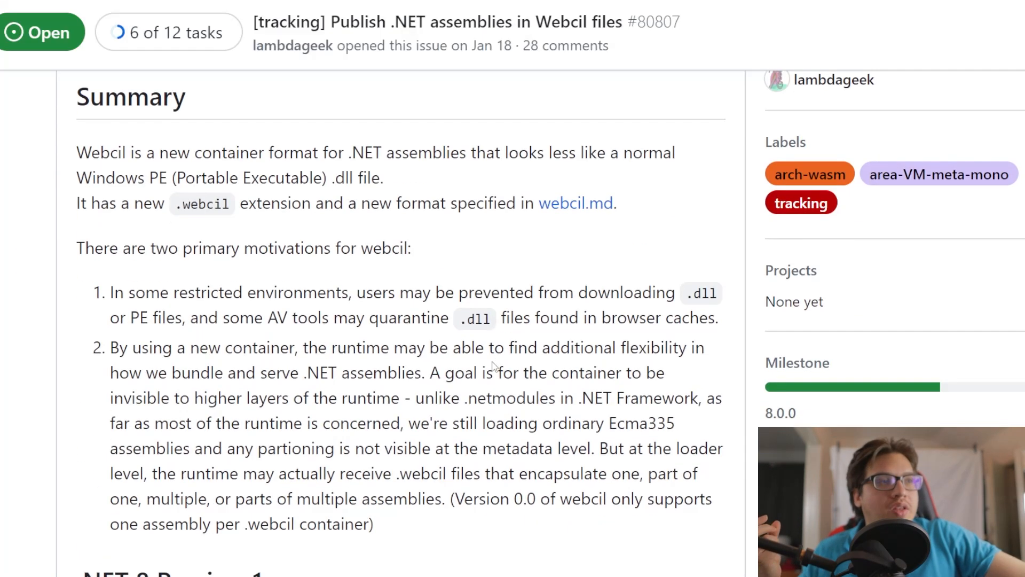
double_click(477, 318)
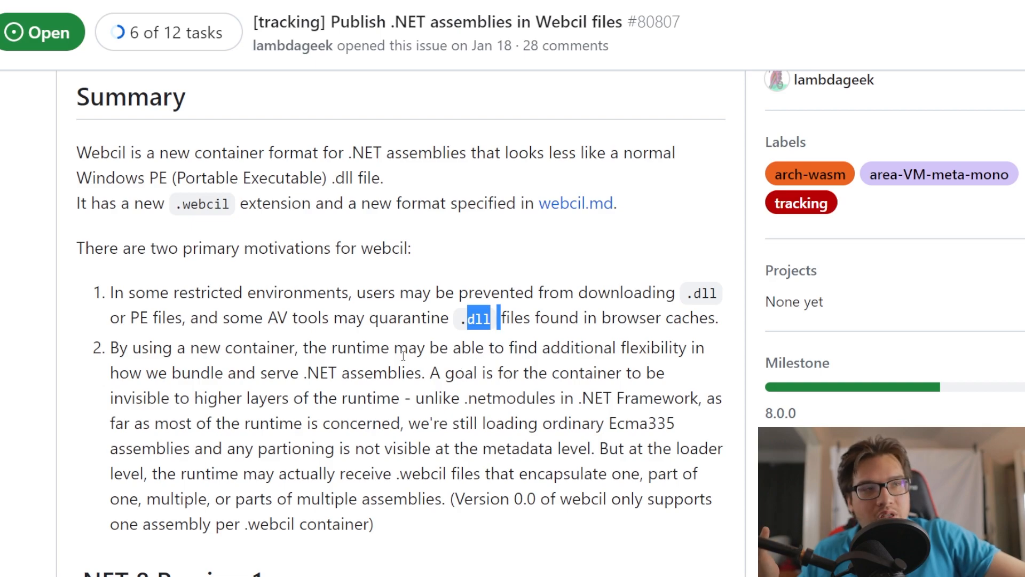
left_click(338, 402)
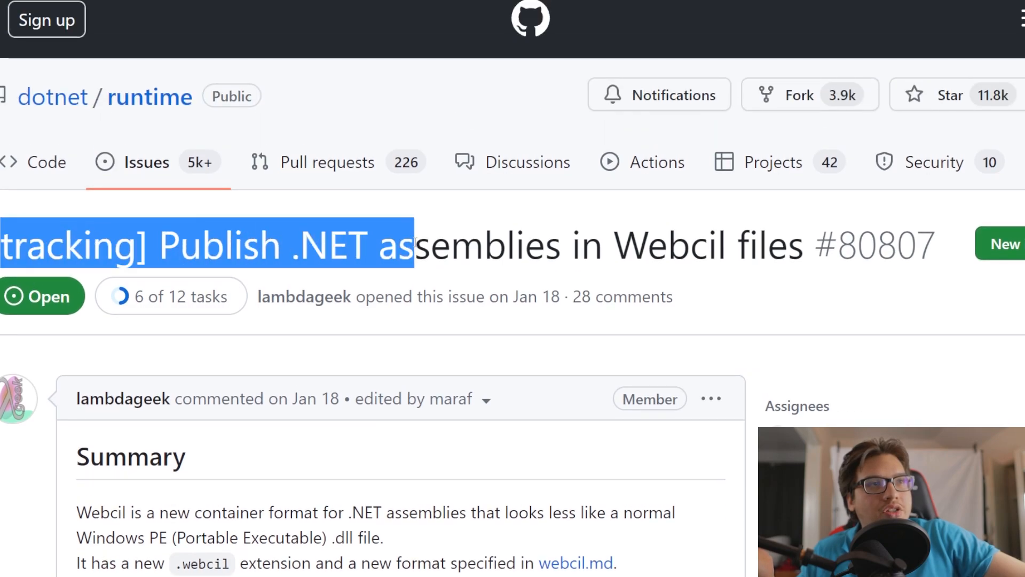
left_click(353, 245)
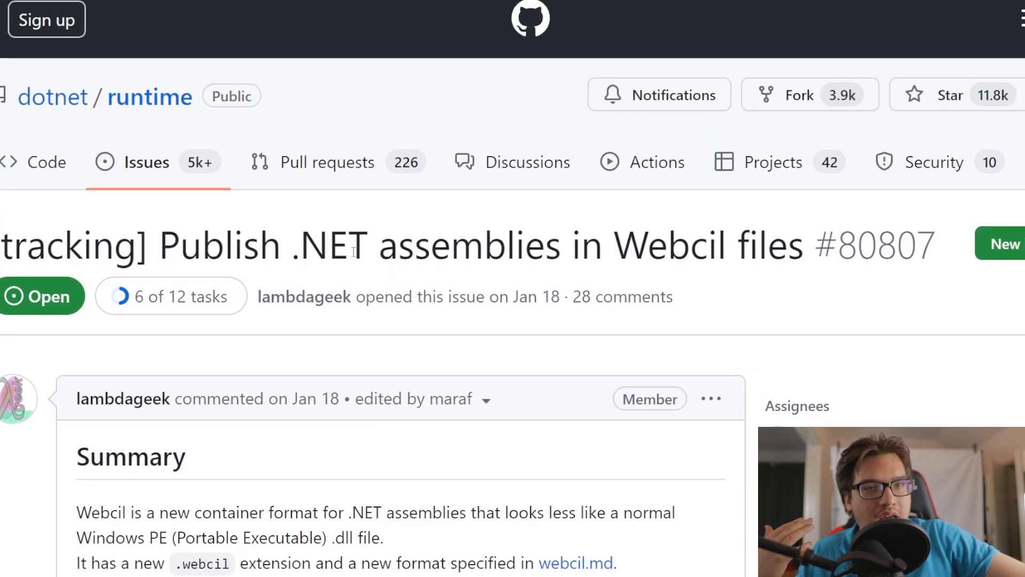
mouse_move(304, 297)
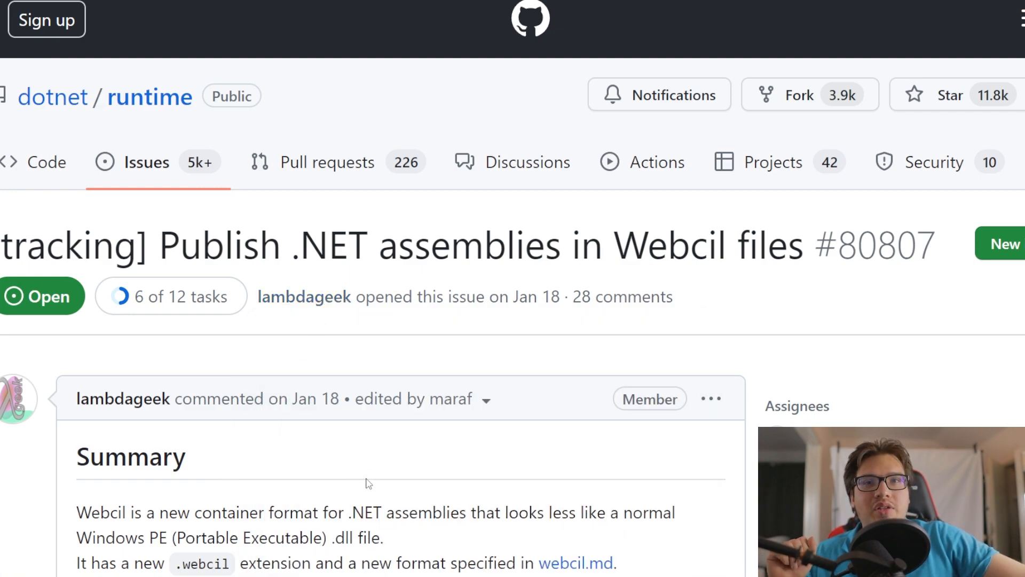
mouse_move(367, 326)
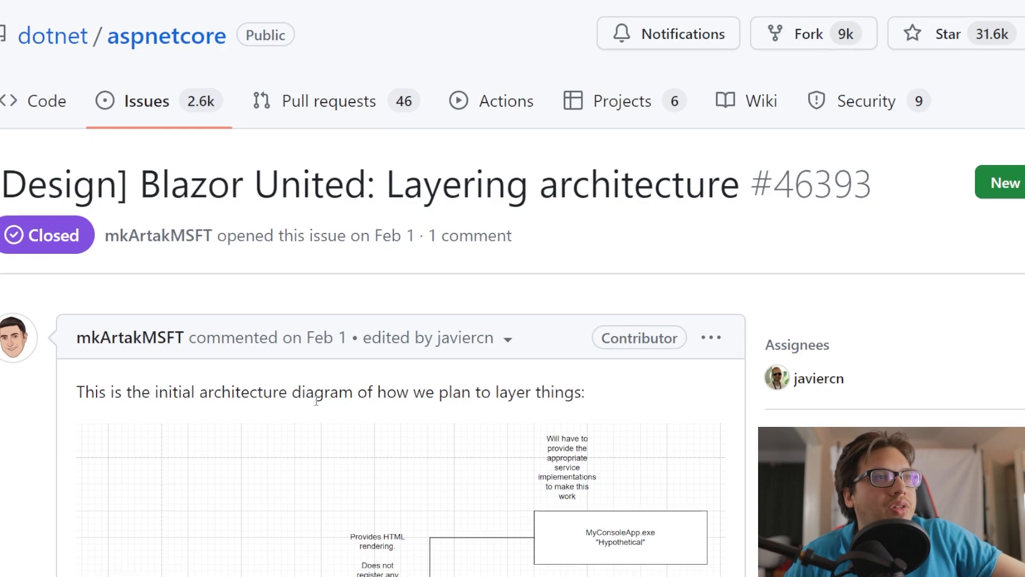
- Scroll issue #46636 down to its related issues, including the Blazor United layering design
scroll("down", 3)
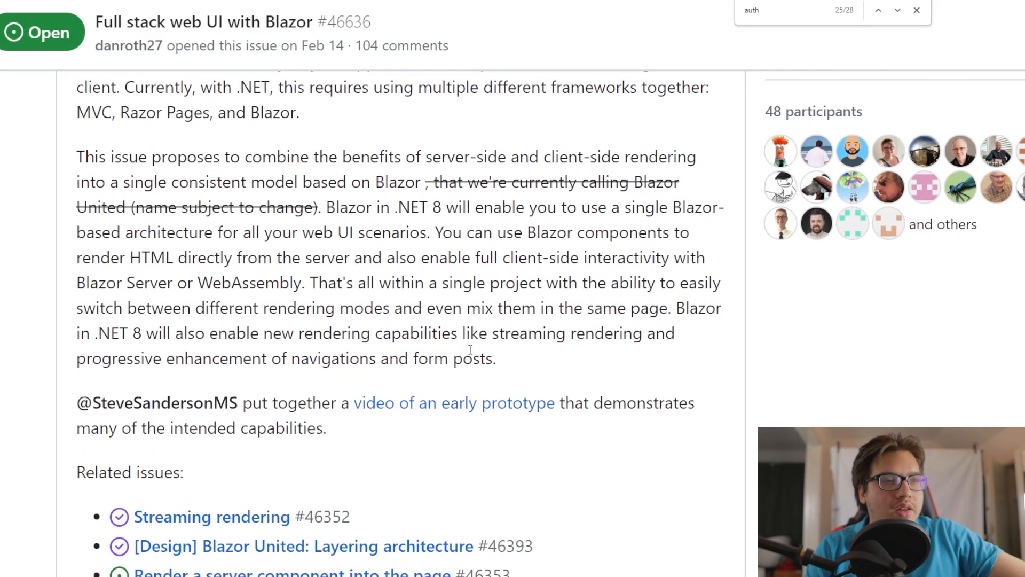
scroll("down", 3)
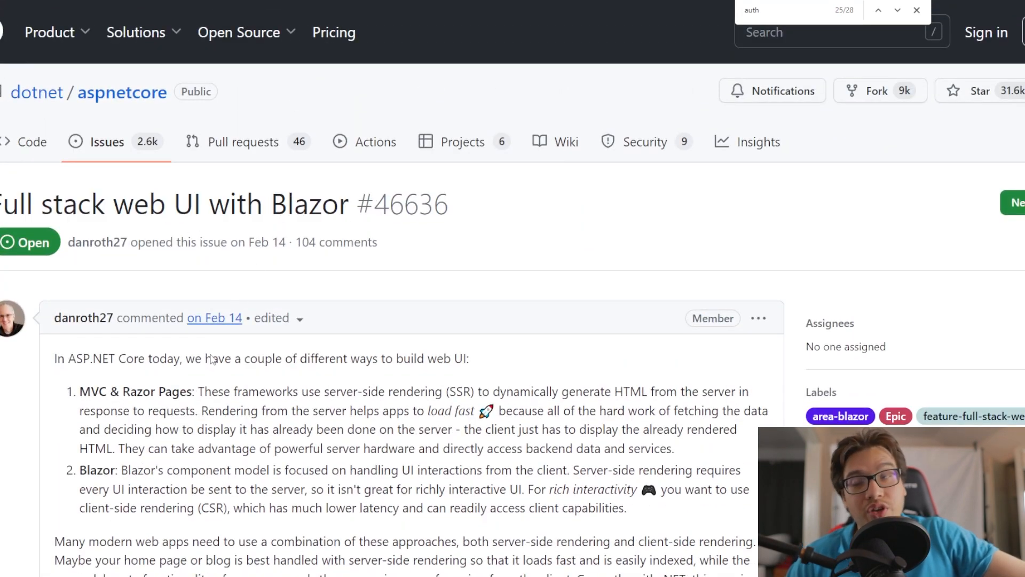
scroll("down", 3)
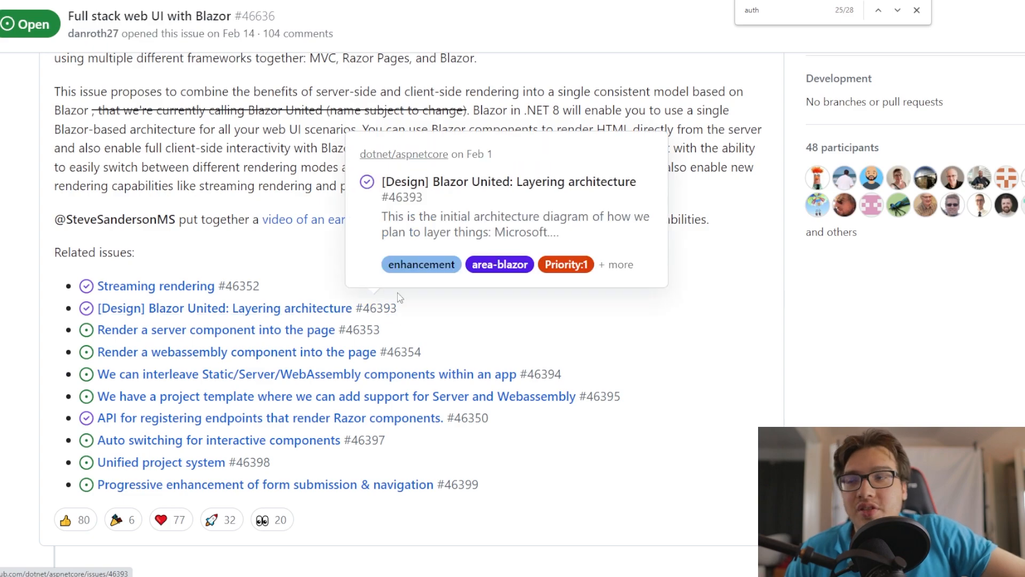
mouse_move(673, 273)
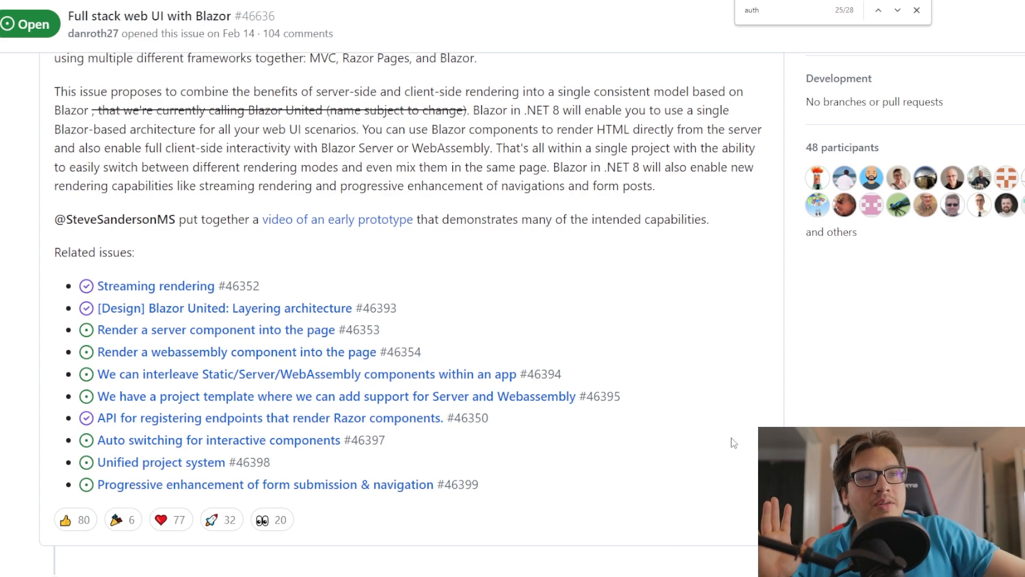
mouse_move(710, 460)
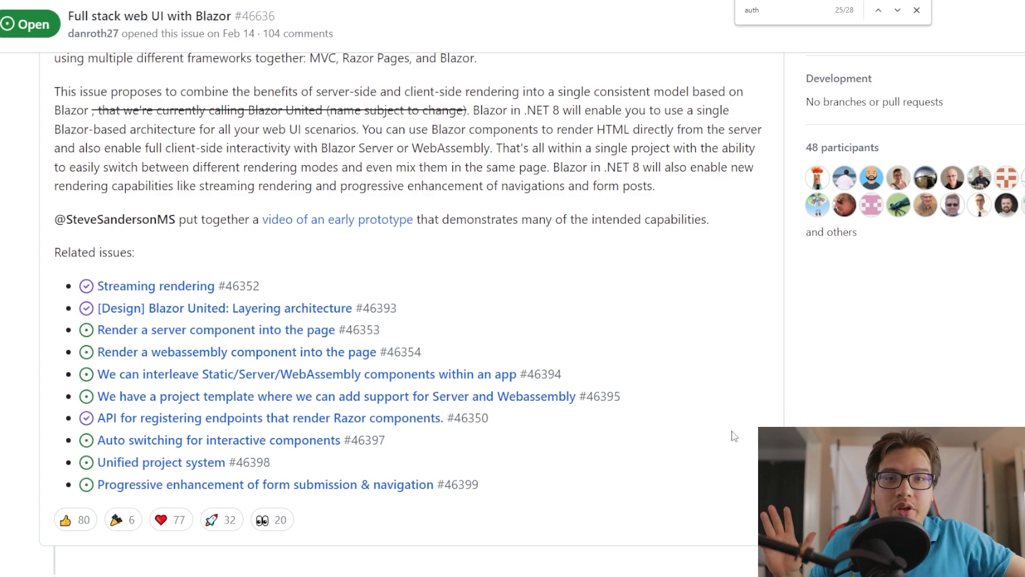
mouse_move(783, 390)
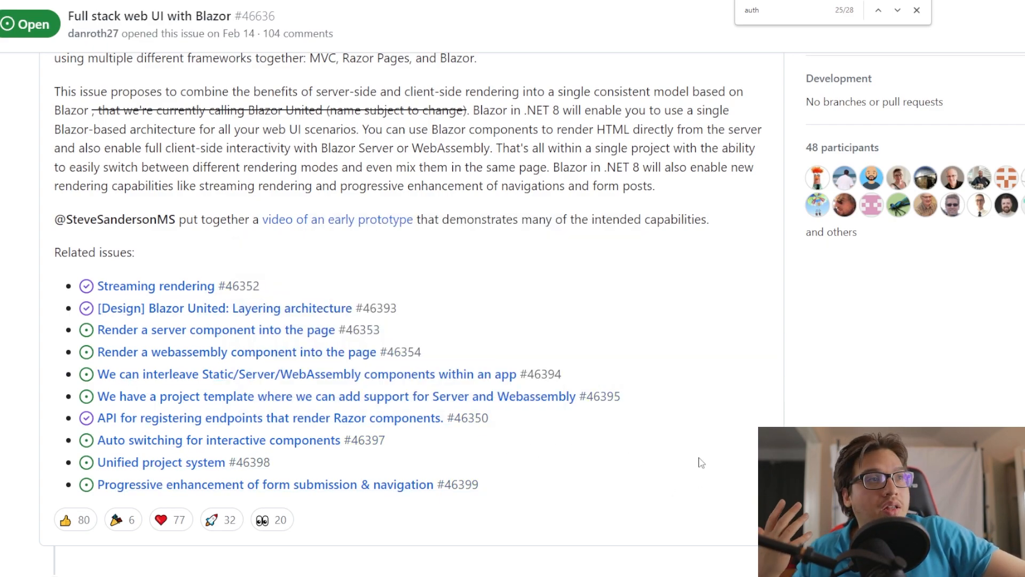
mouse_move(659, 471)
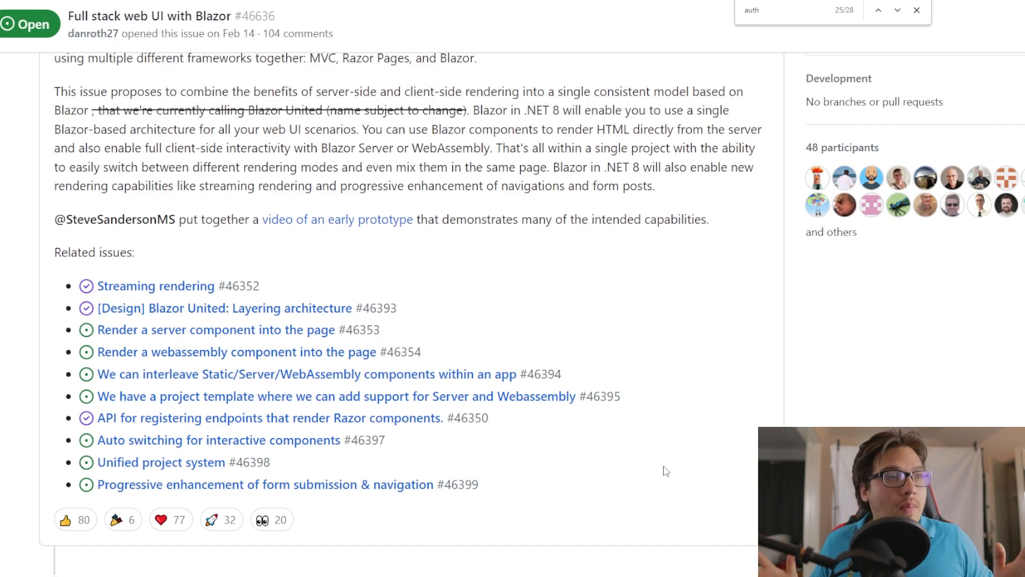
mouse_move(606, 438)
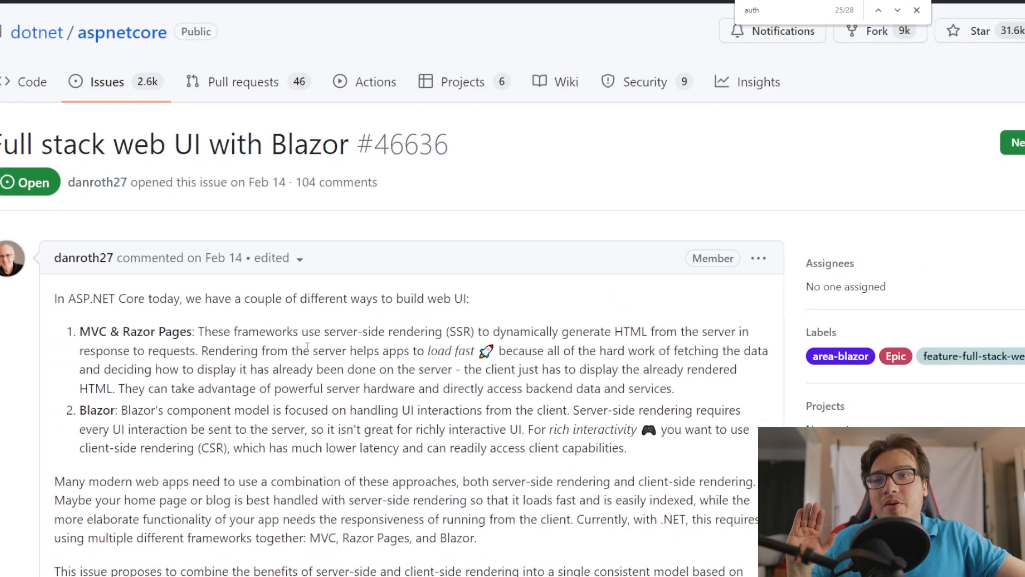
- Scroll to danroth27's comment explaining why the Blazor United name was retired
scroll("down", 3)
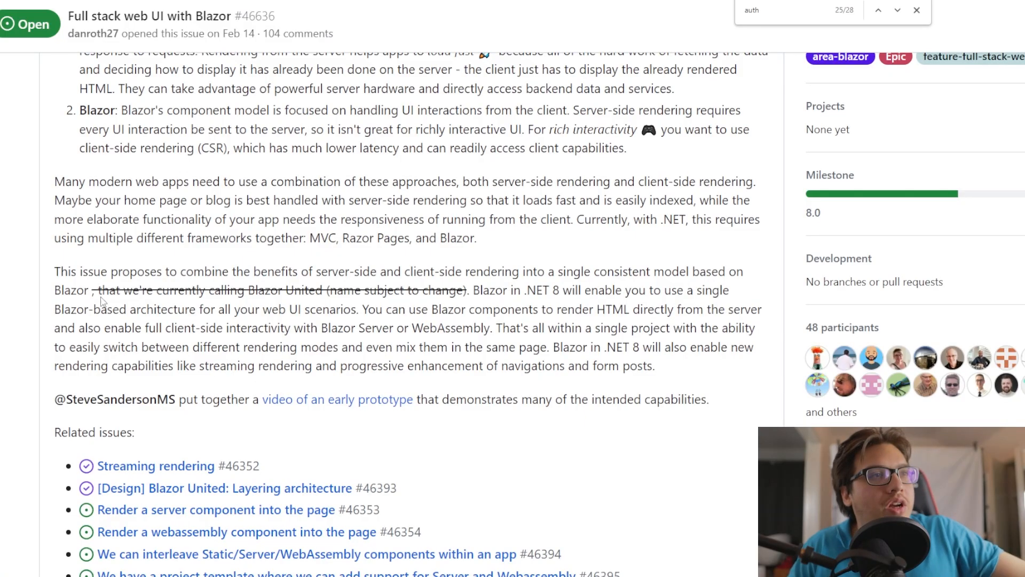
mouse_move(458, 316)
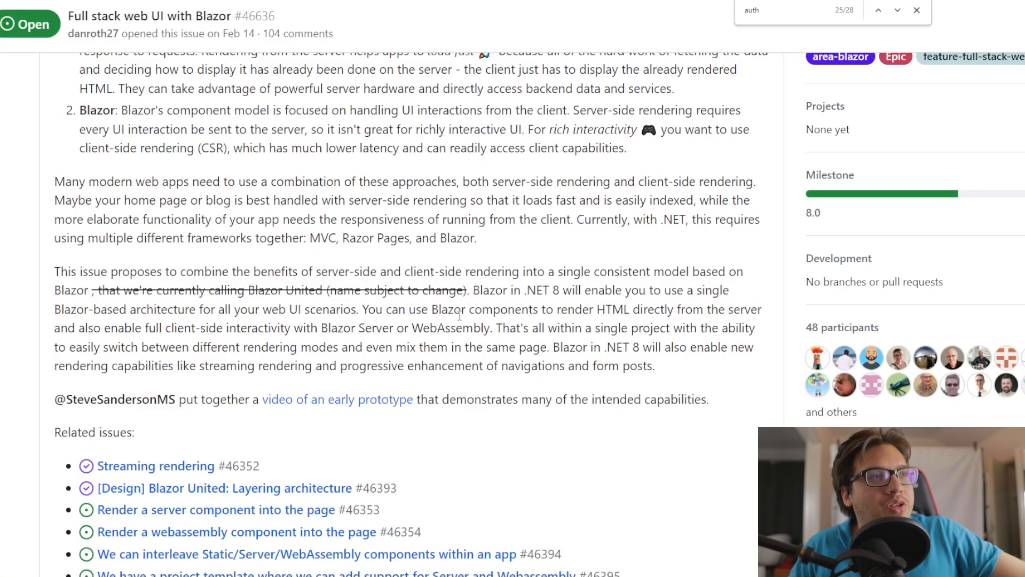
scroll("down", 3)
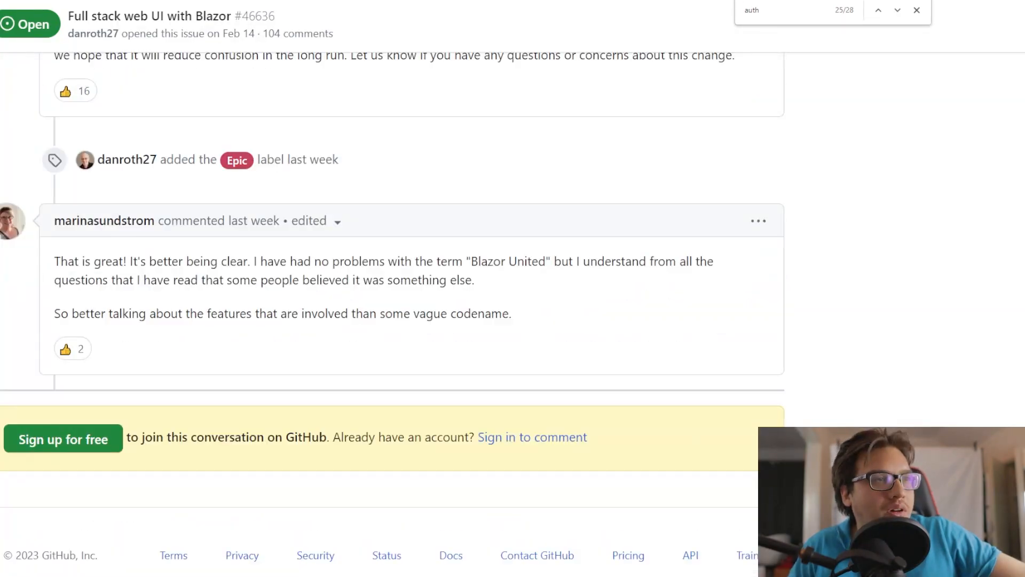
scroll("up", 3)
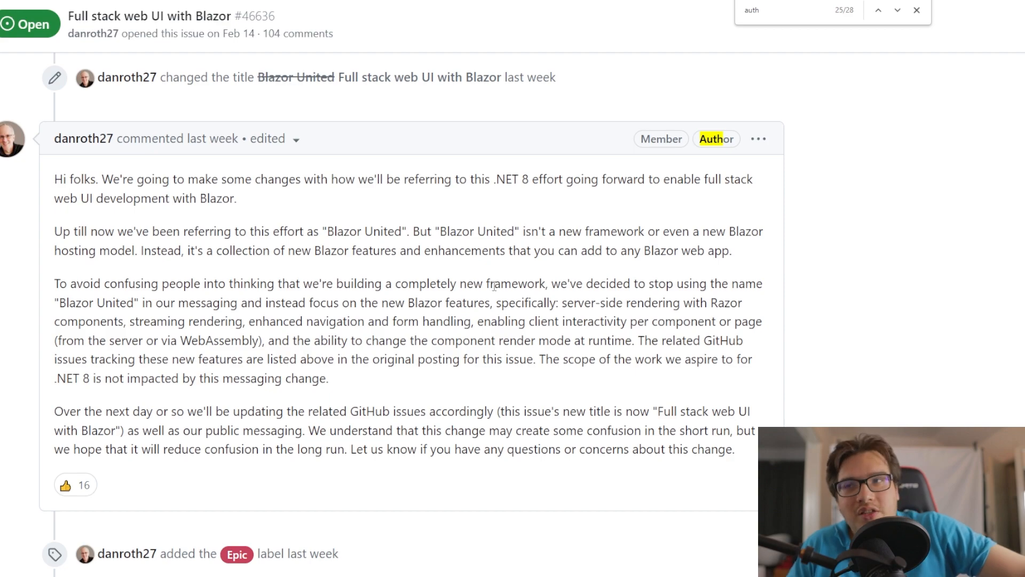
mouse_move(384, 421)
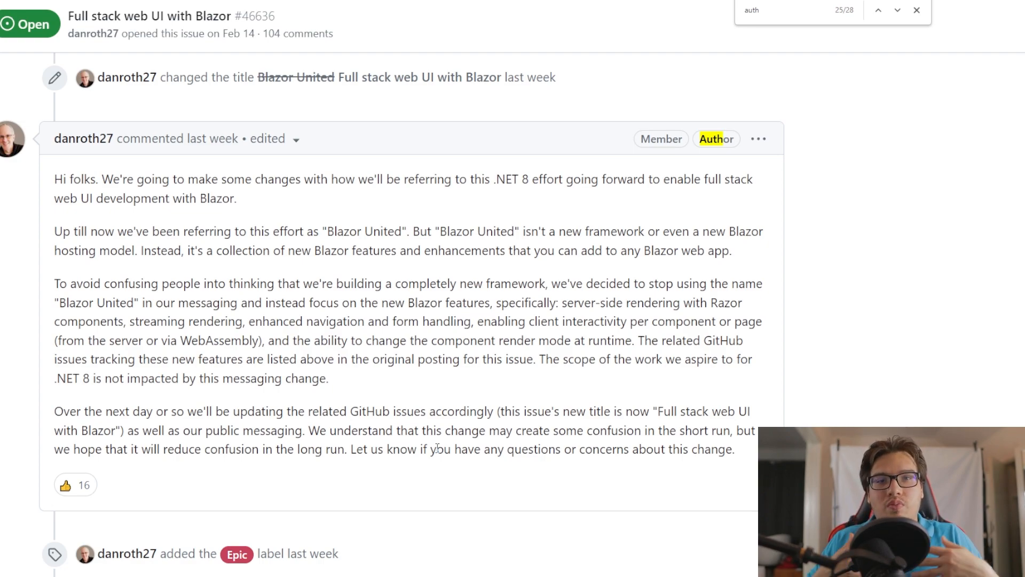
mouse_move(274, 465)
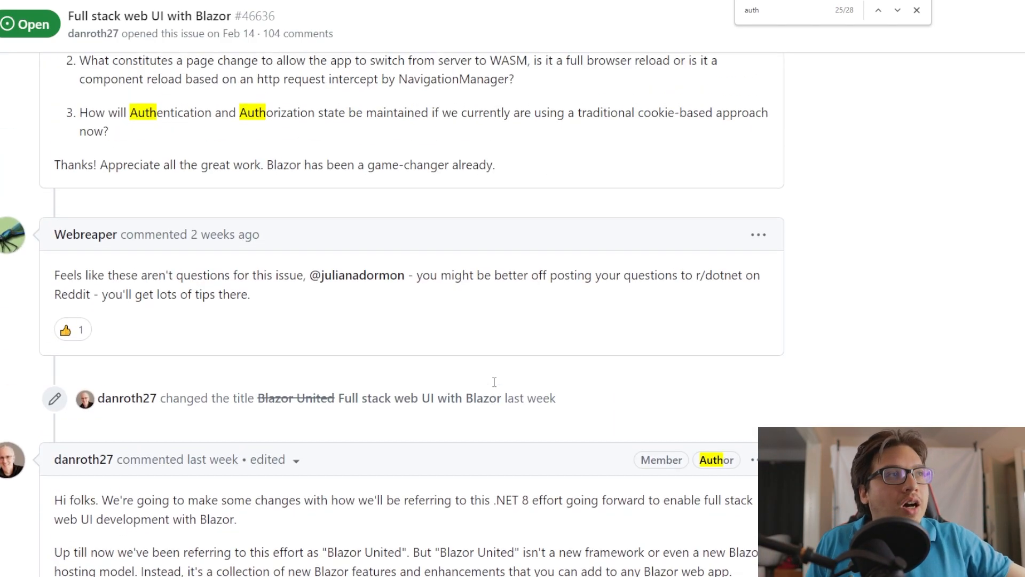
- Scroll the February 24 comments and search the page for 'steven', then 'auth'
scroll("down", 3)
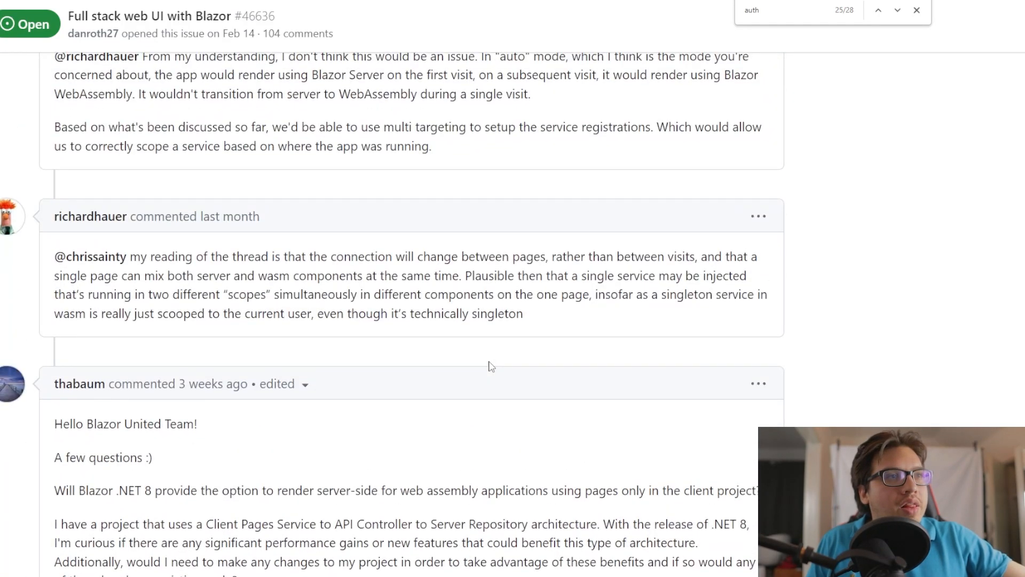
scroll("down", 3)
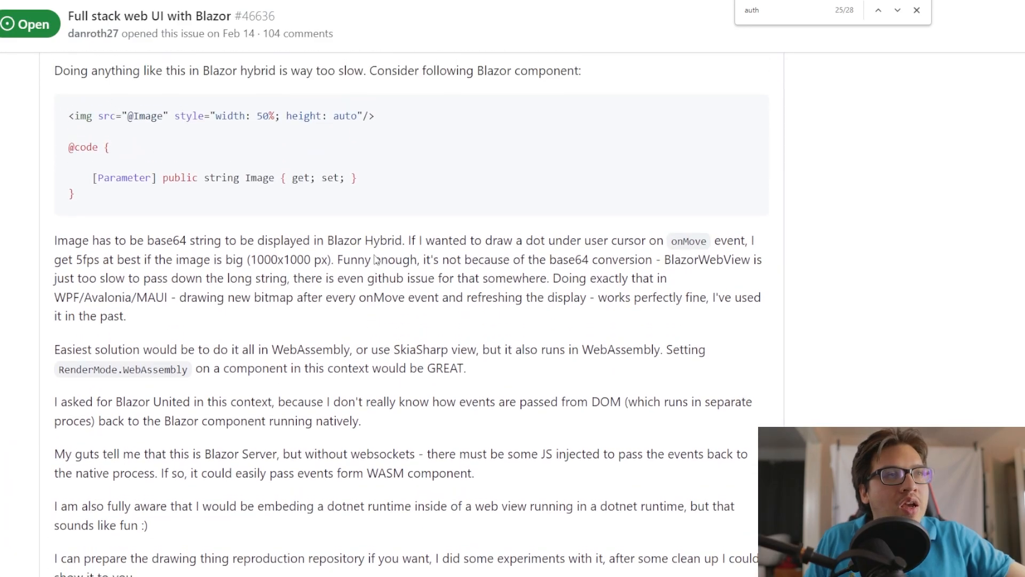
scroll("down", 3)
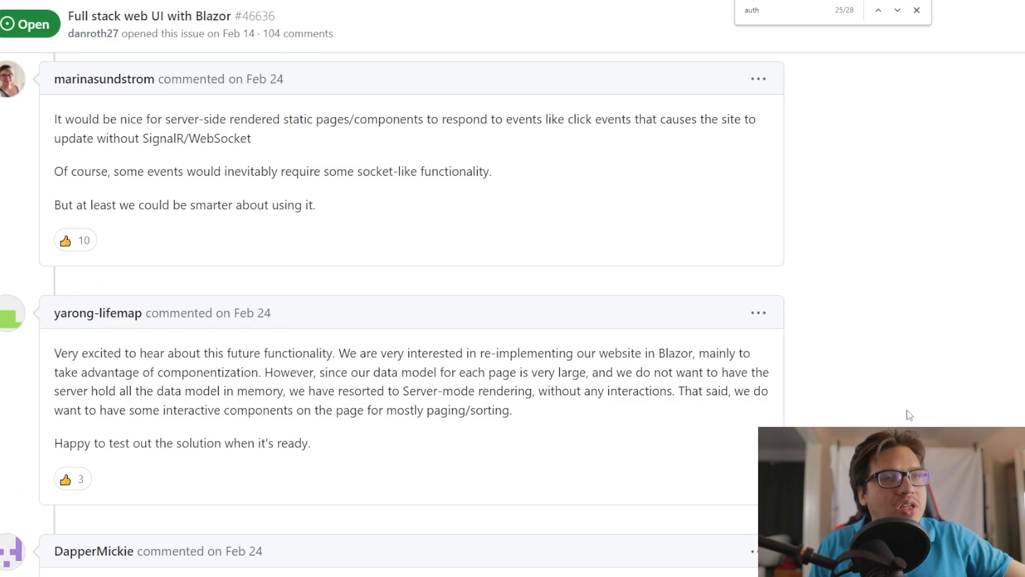
type("steven")
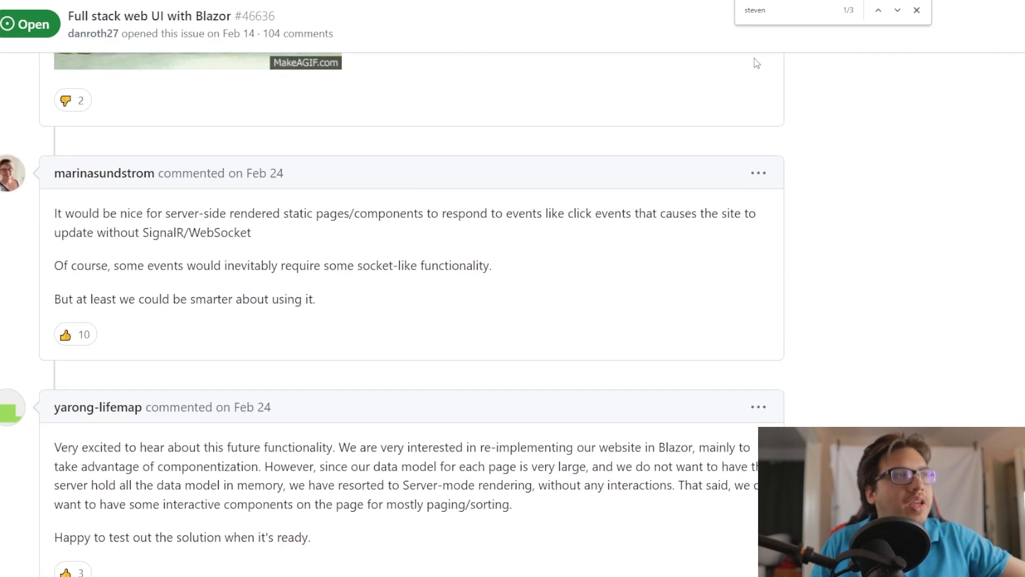
type("auth")
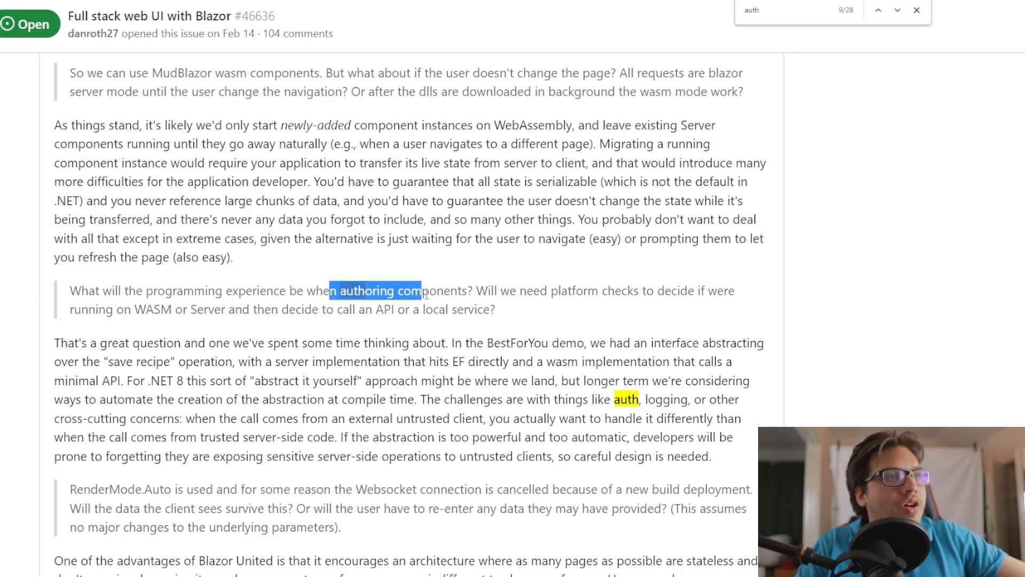
- Jump to the 'auth' match in the authoring question and read the answers below
left_click(897, 11)
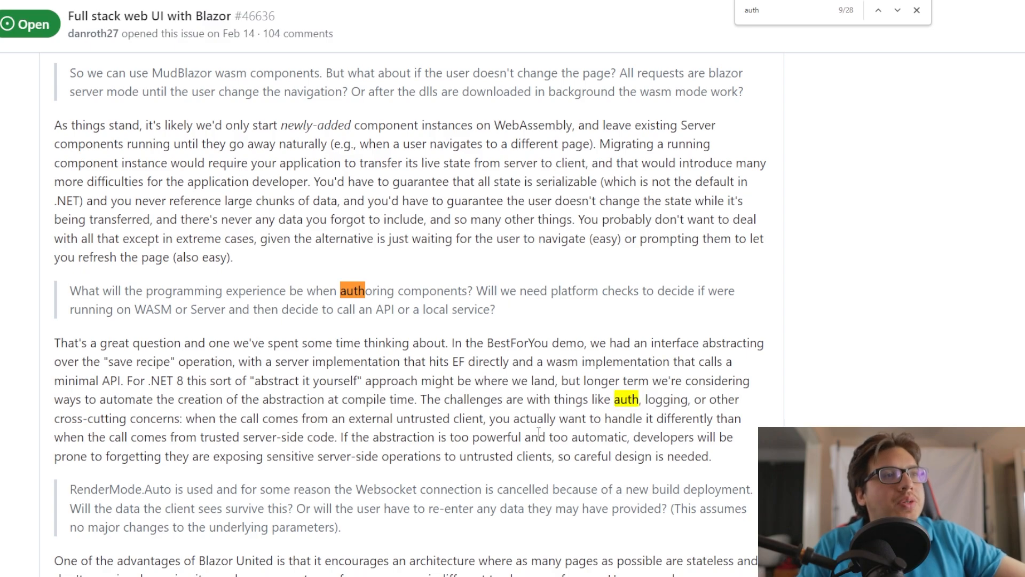
scroll("down", 3)
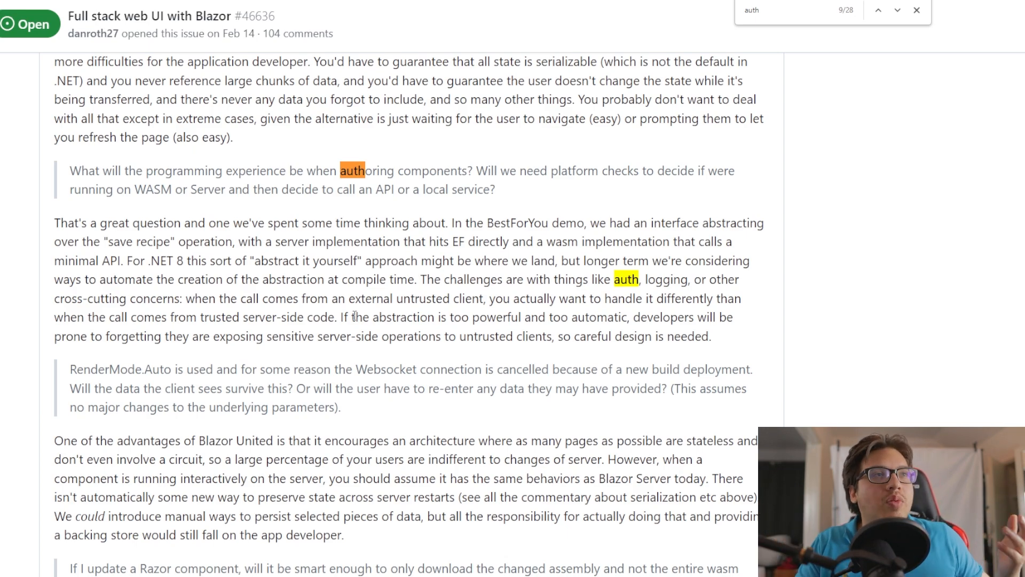
mouse_move(242, 336)
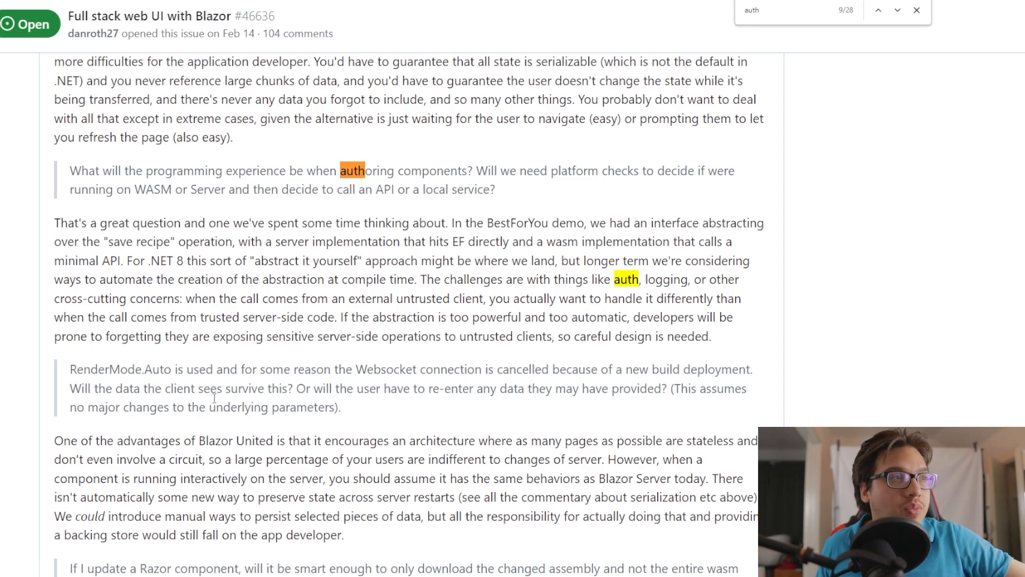
scroll("down", 3)
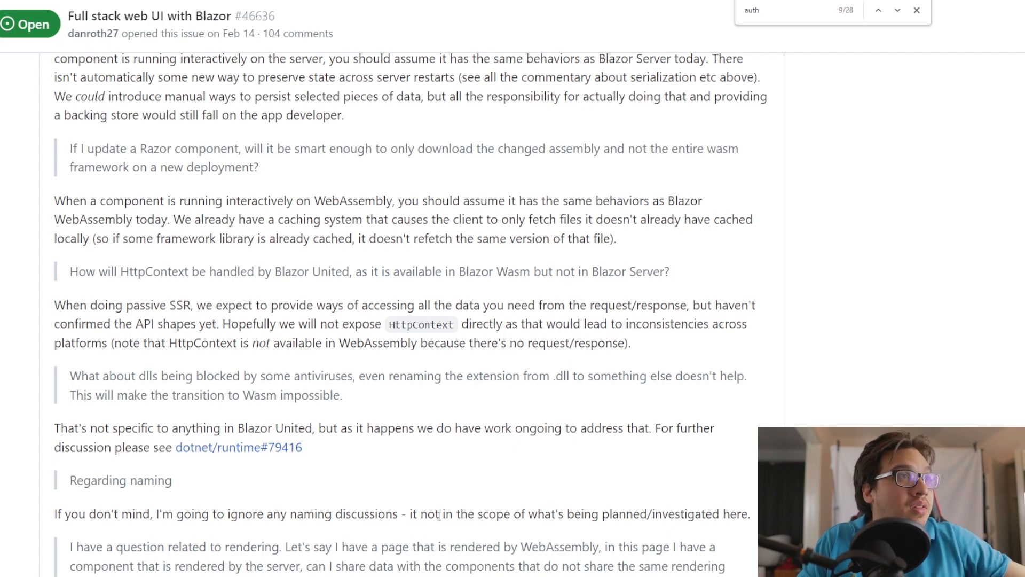
scroll("up", 3)
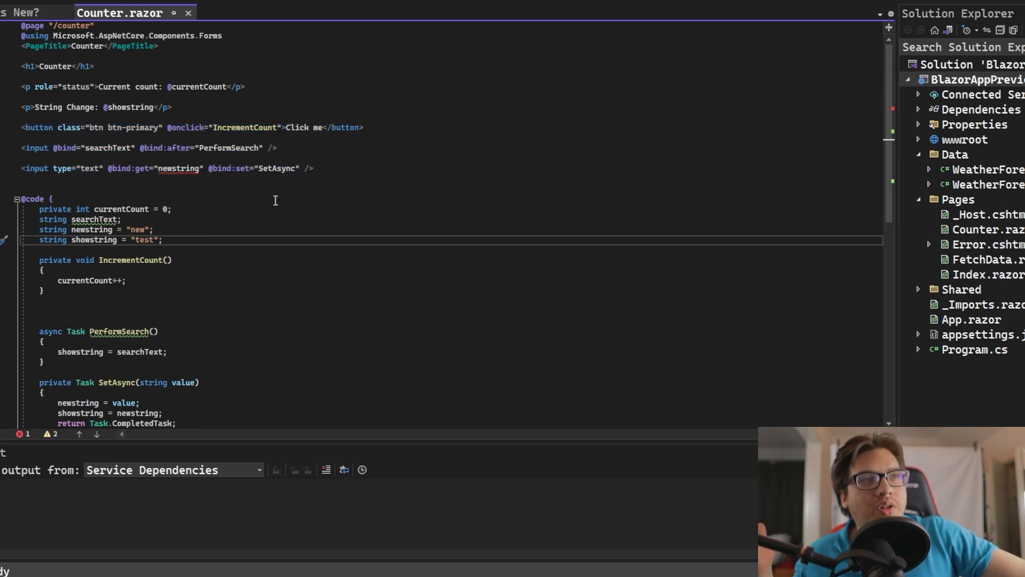
- Start debugging the Blazor app containing the bind:get/bind:set Counter page
left_click(54, 147)
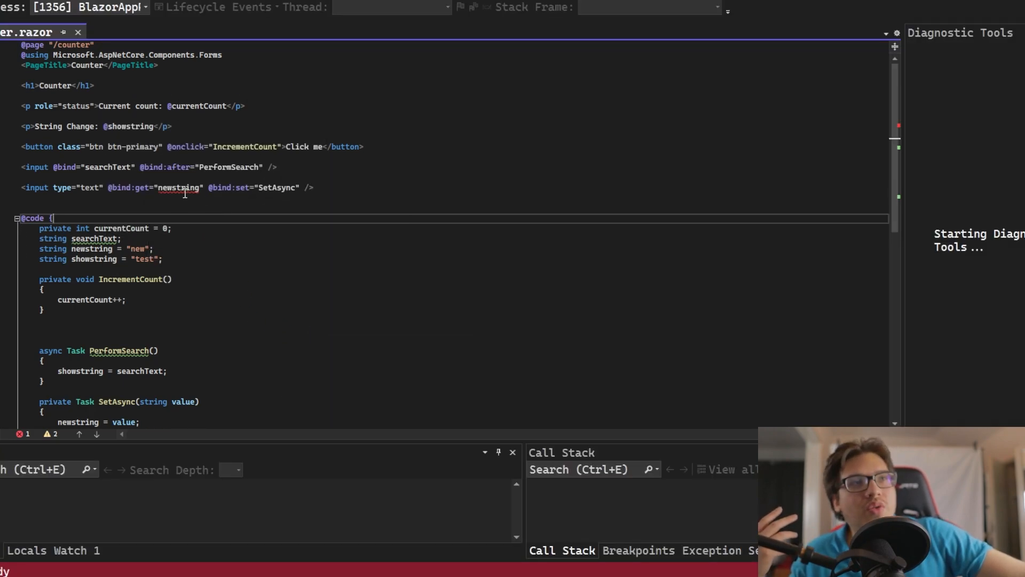
mouse_move(178, 188)
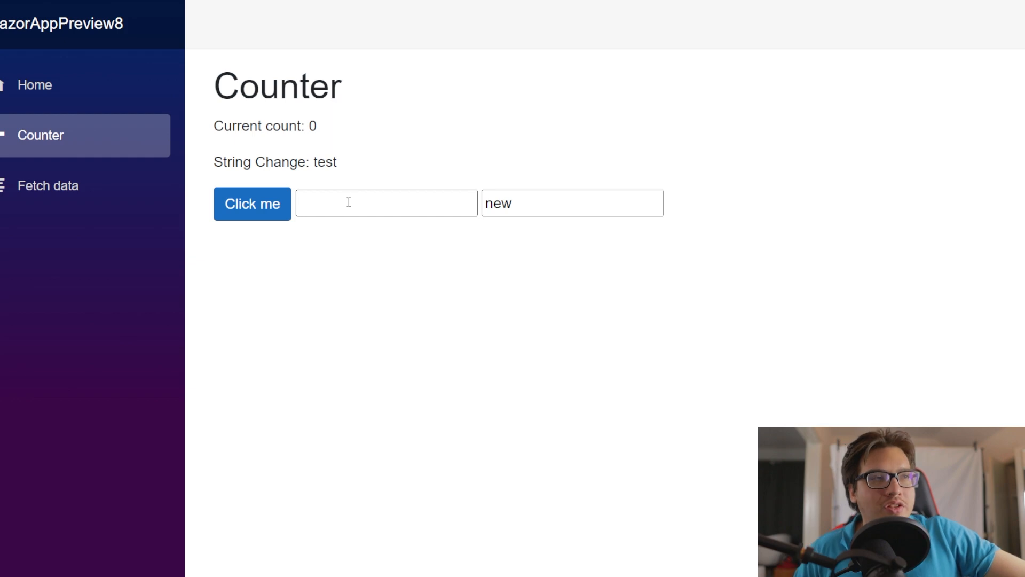
- Enter test3 in the first Counter text box, then select 'new' in the second box
left_click(572, 203)
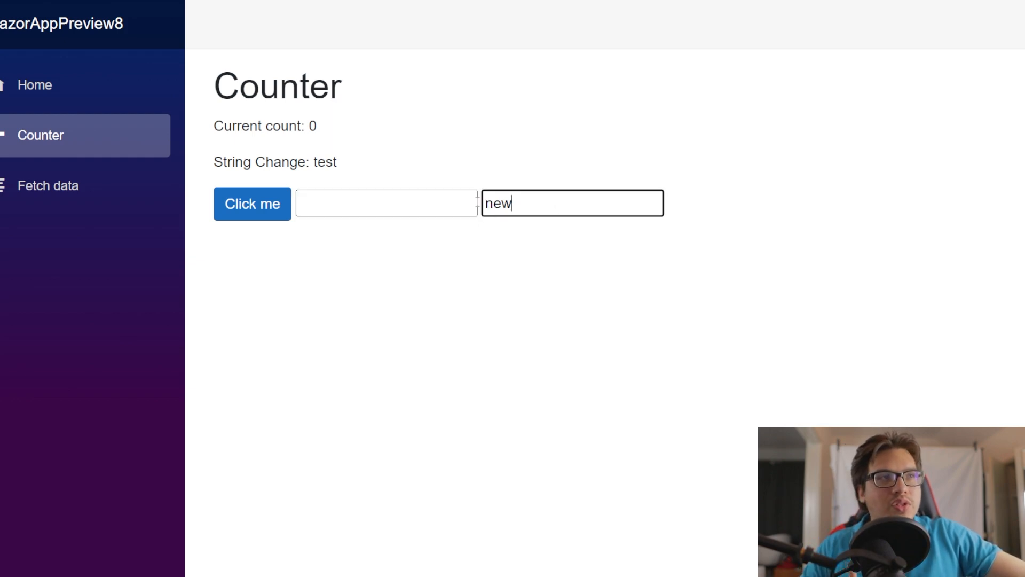
left_click(386, 203)
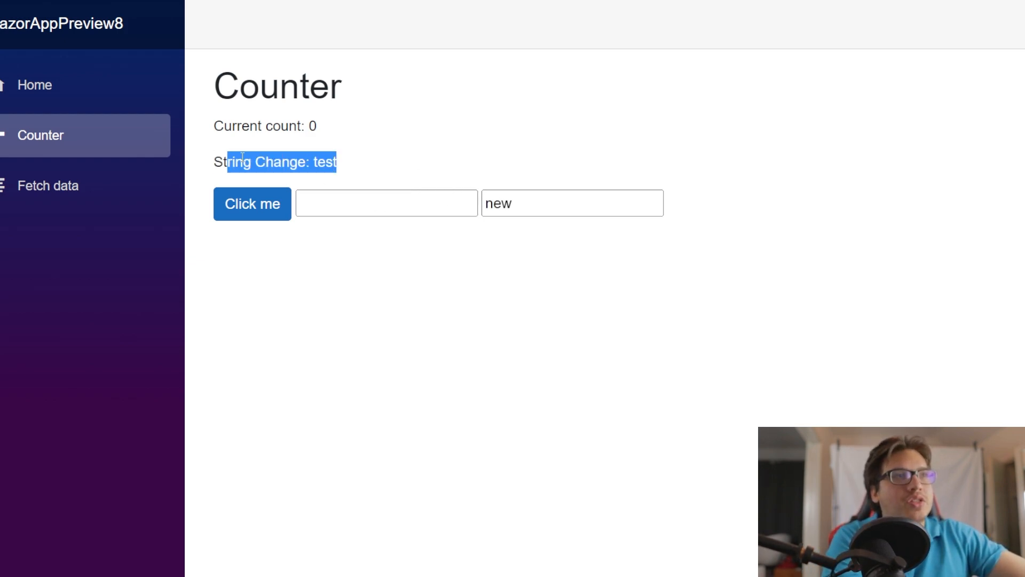
left_click(385, 203)
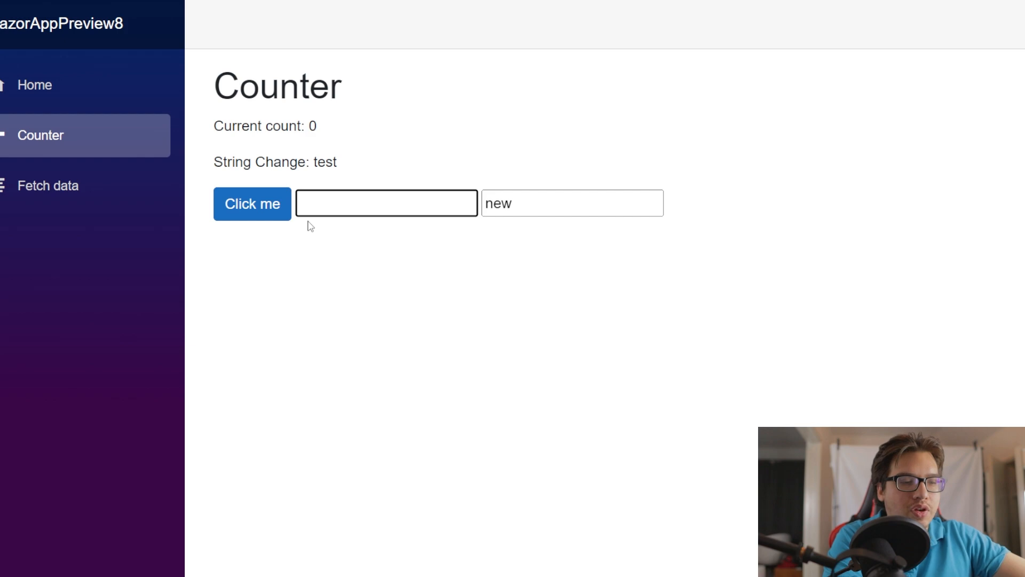
type("test3")
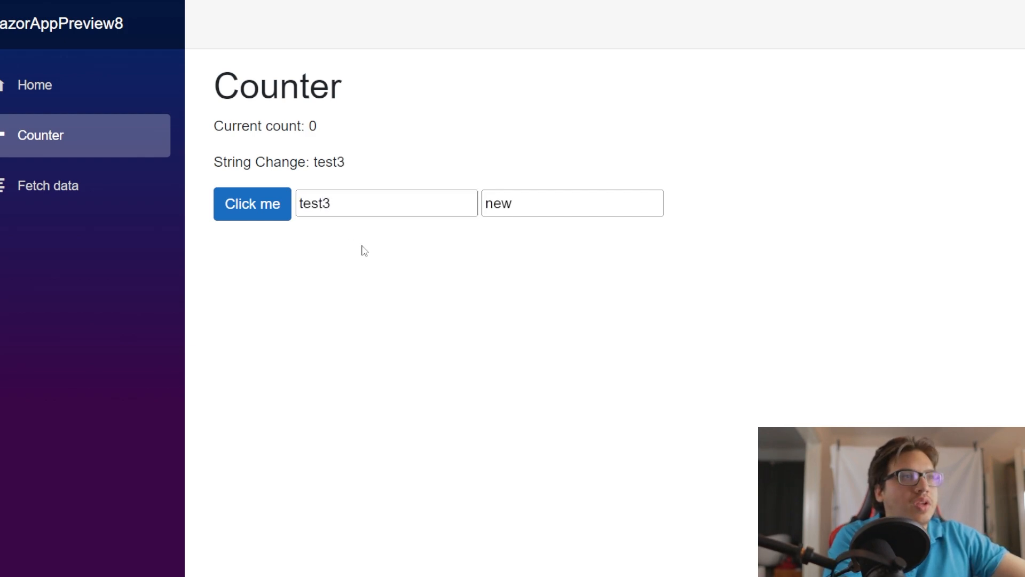
left_click(385, 203)
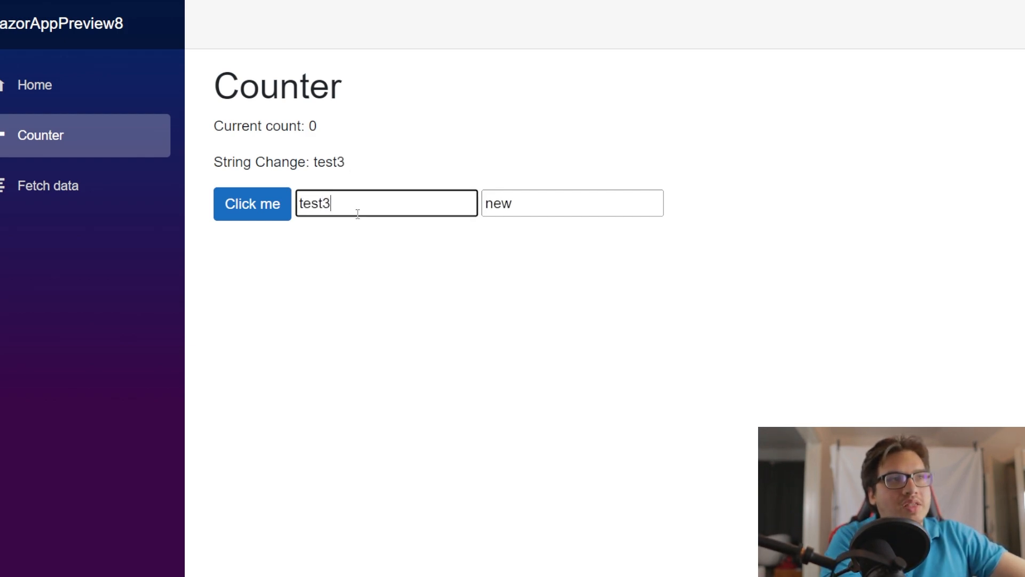
left_click(572, 203)
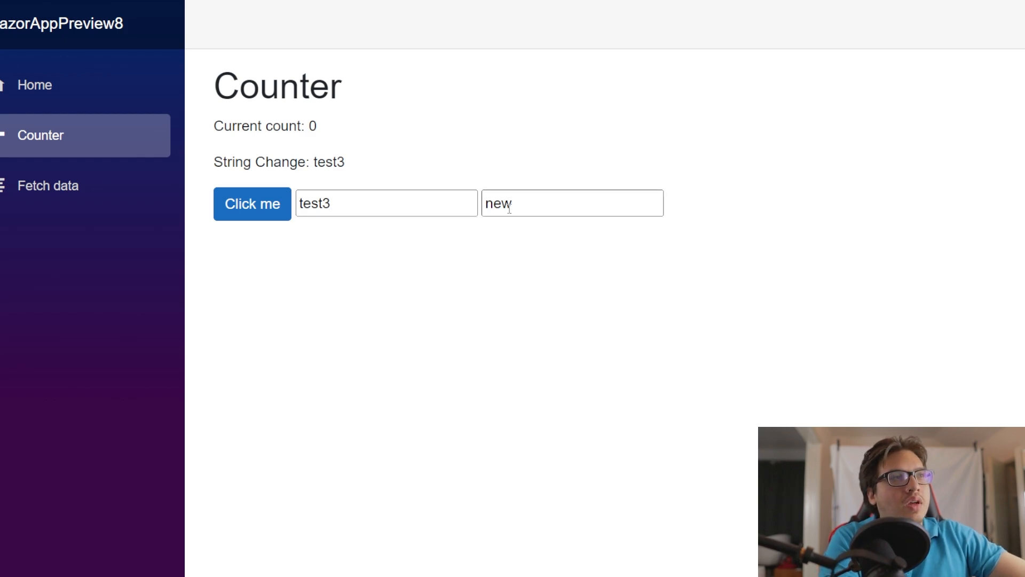
double_click(498, 203)
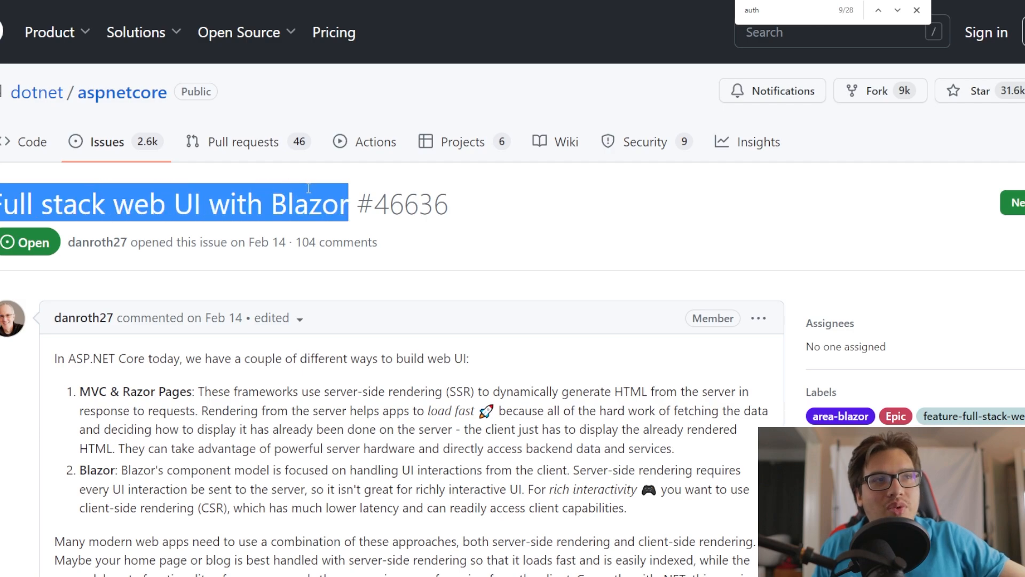
- Scroll the opening post down to the early prototype video link and related issues
scroll("down", 3)
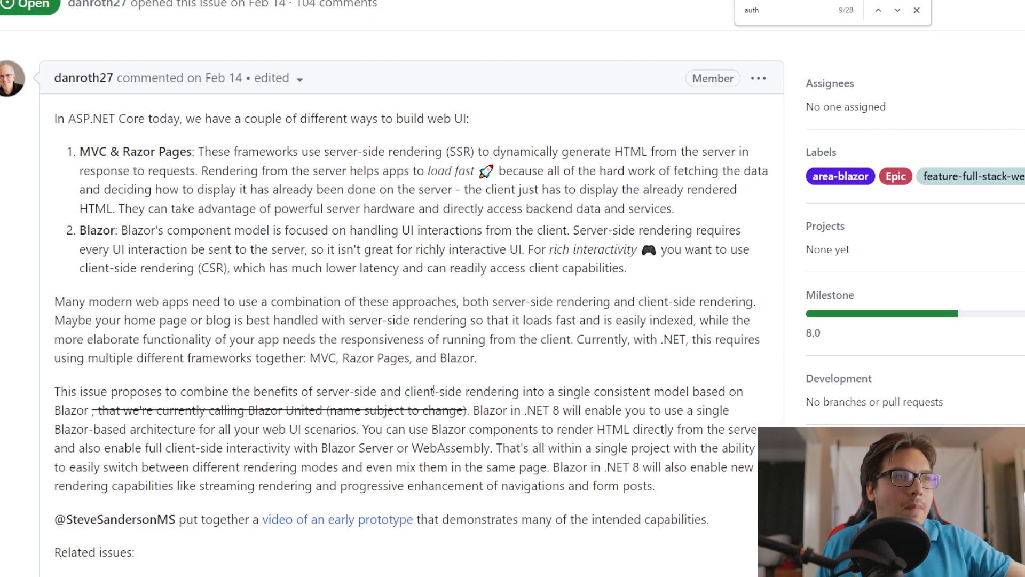
mouse_move(363, 379)
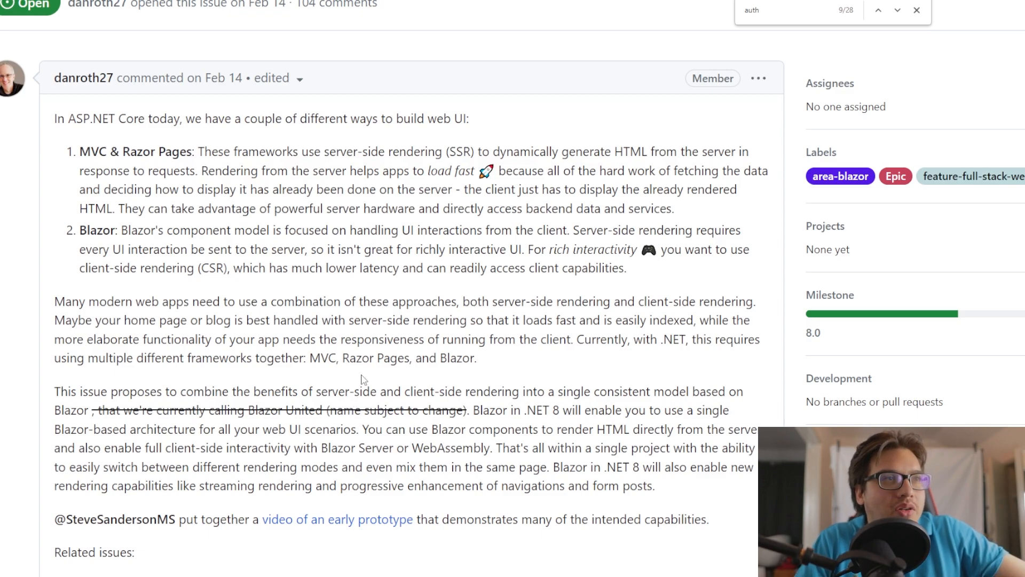
scroll("down", 3)
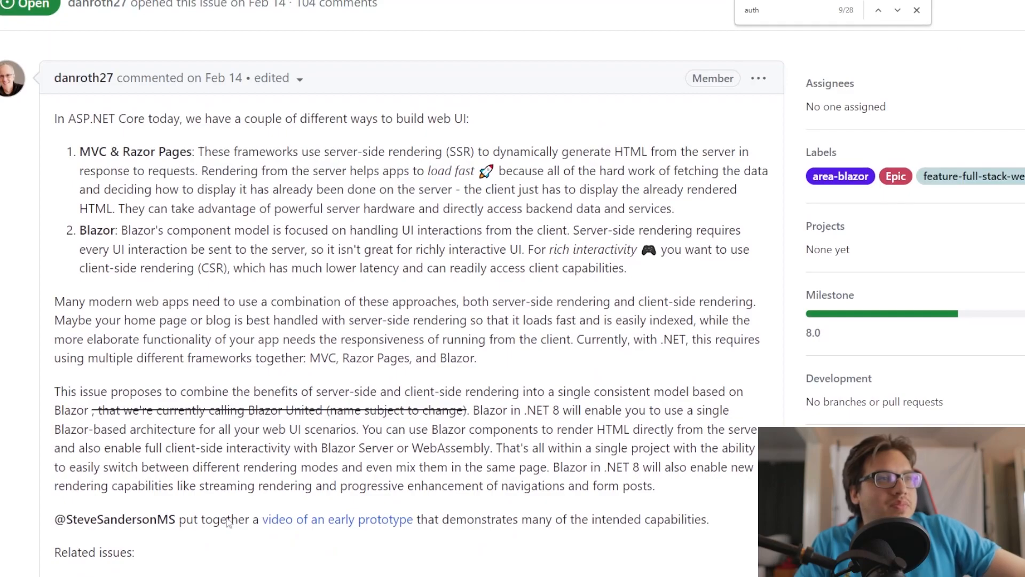
mouse_move(258, 393)
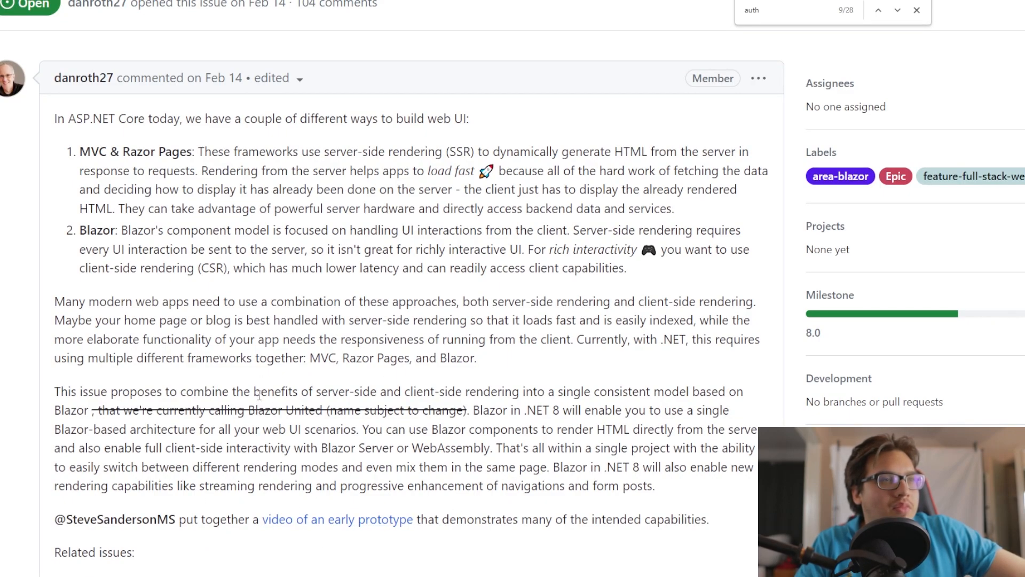